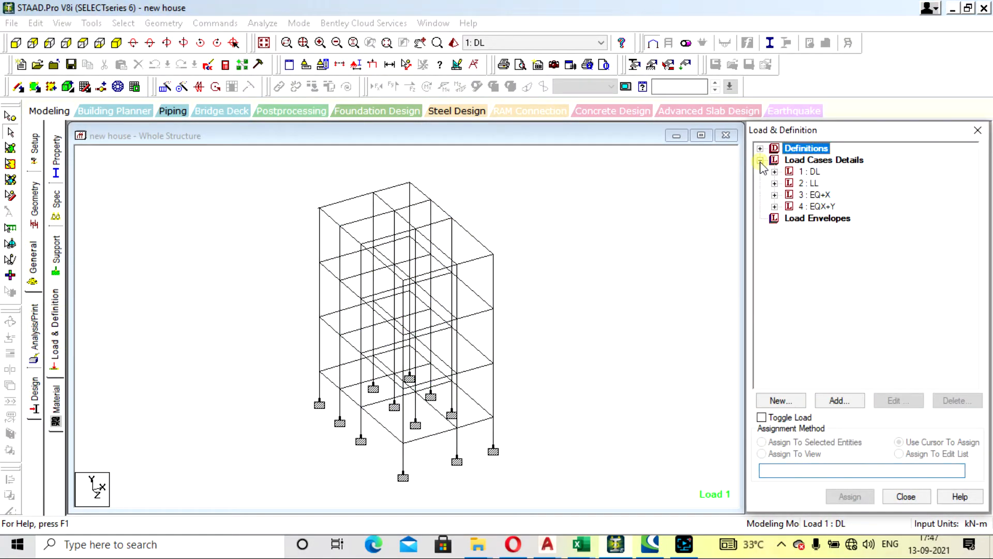
# Move the EQ+X and EQX+Y seismic load cases above the dead and live load cases in the command file.
pyautogui.click(761, 159)
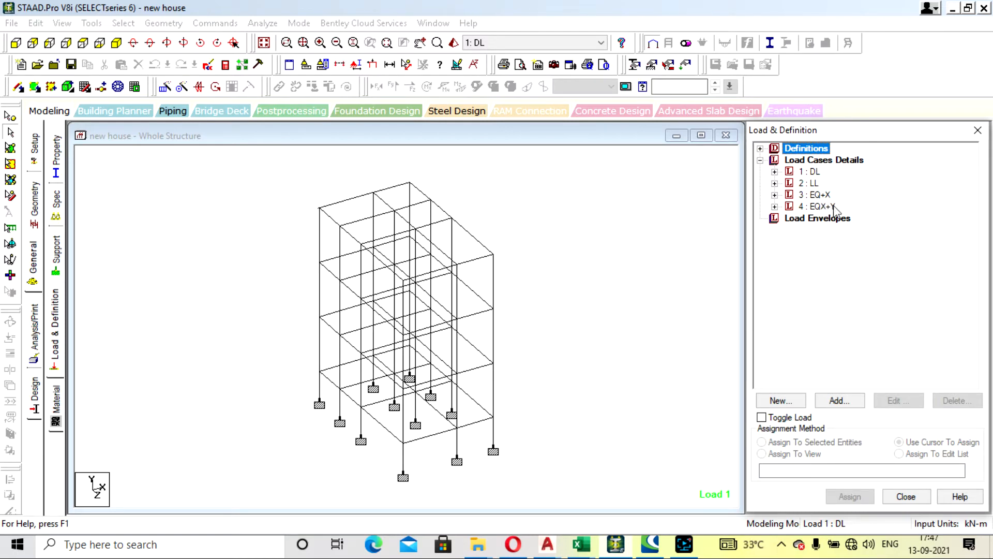
pyautogui.moveTo(833, 186)
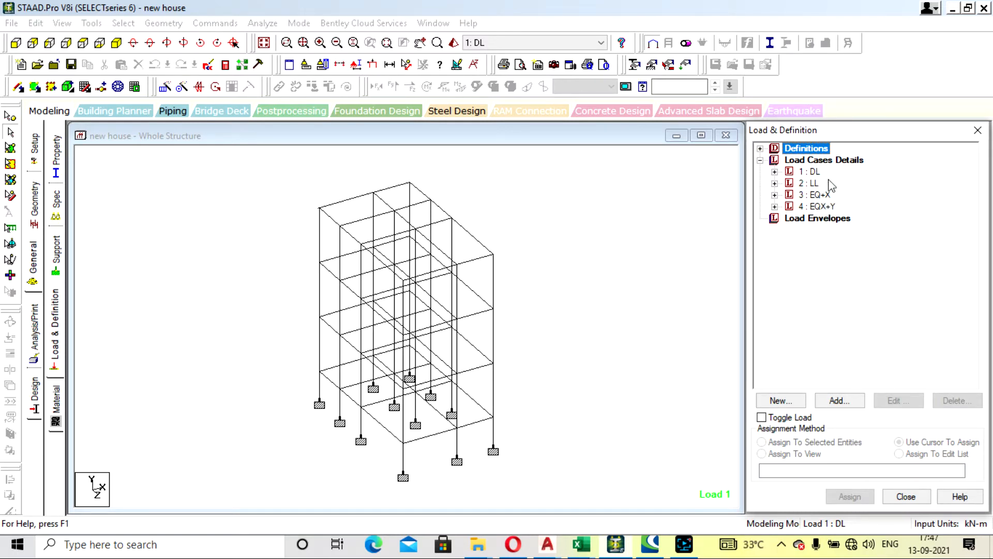
pyautogui.moveTo(209, 64)
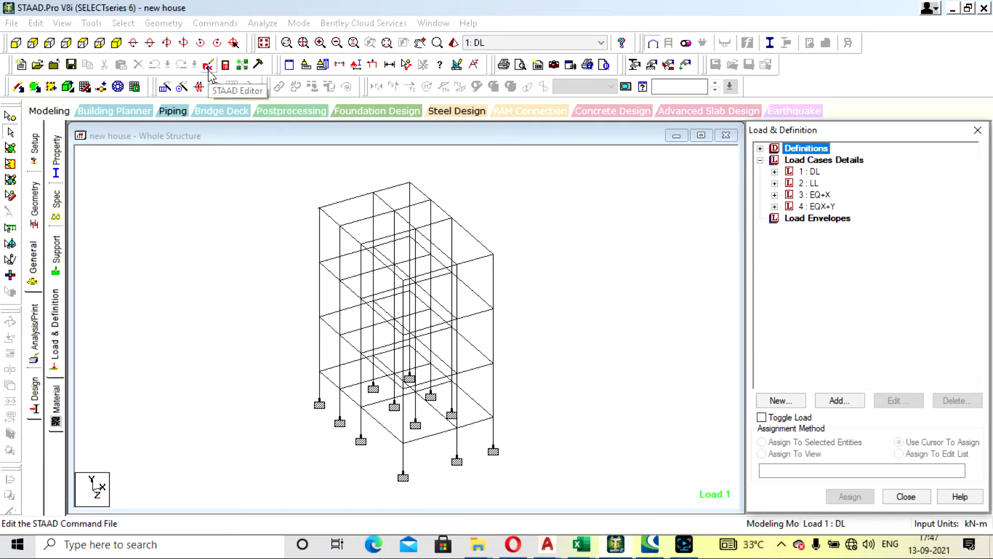
pyautogui.click(208, 64)
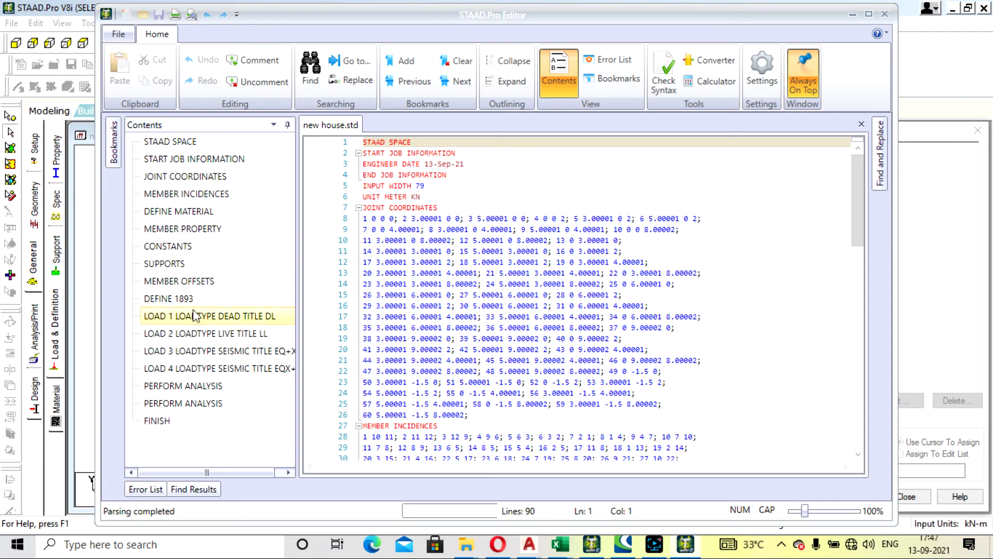
pyautogui.click(218, 351)
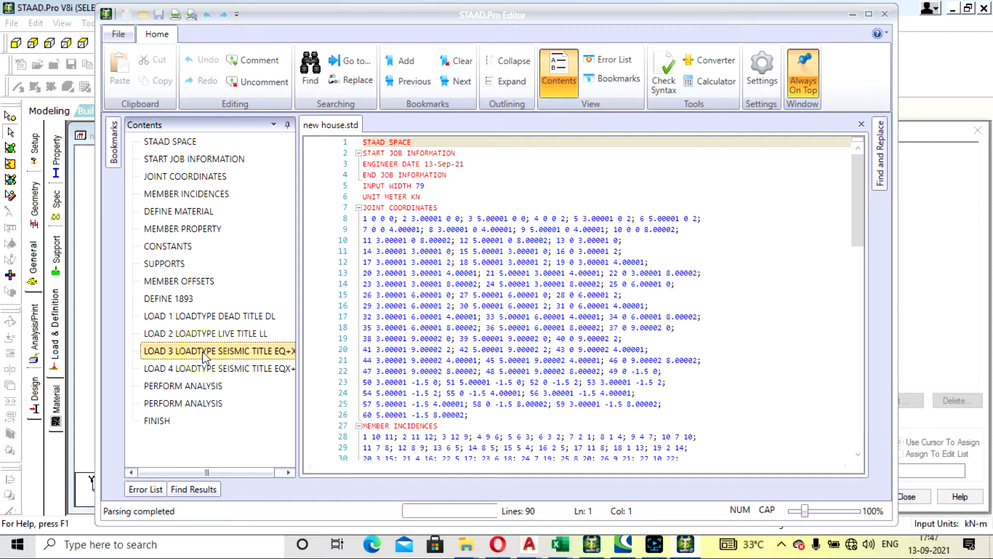
pyautogui.click(219, 351)
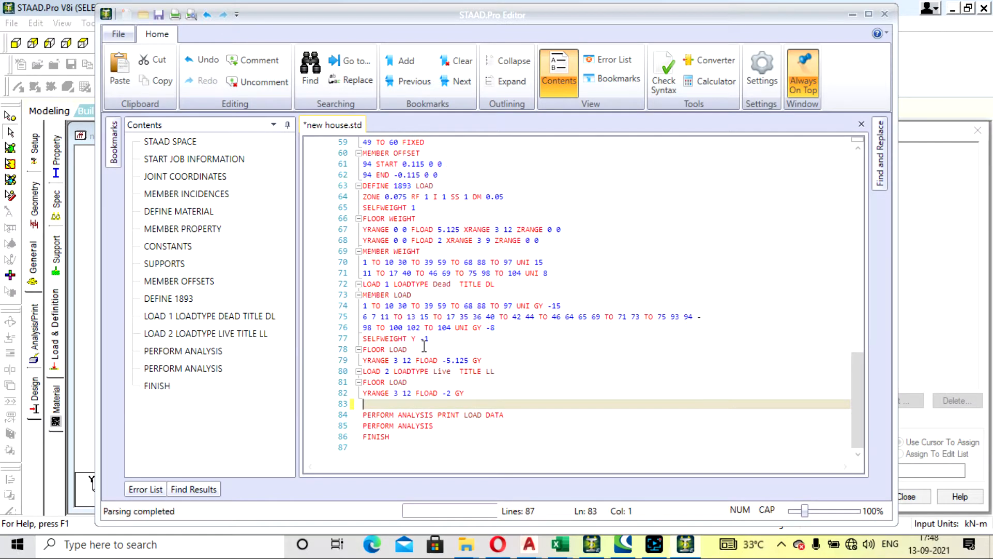
pyautogui.click(168, 298)
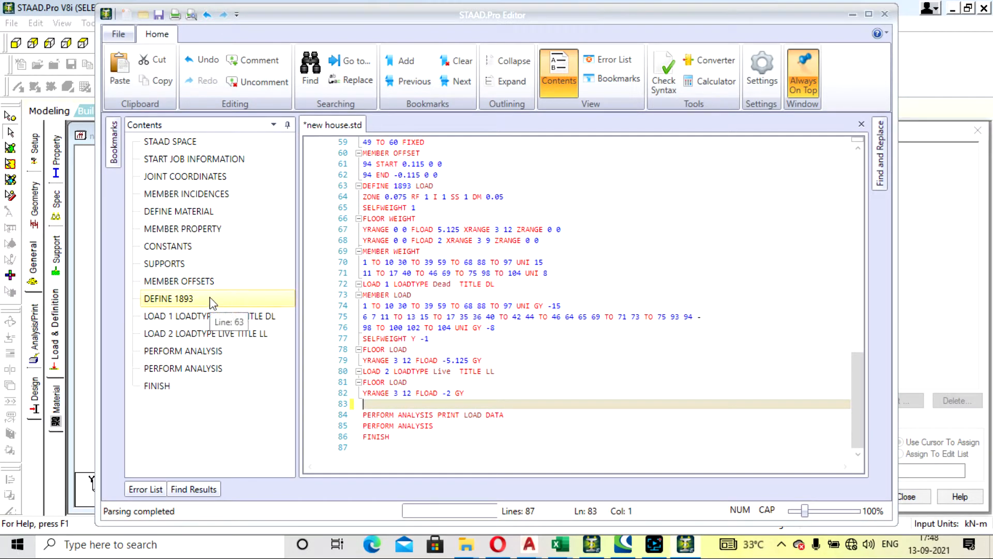
pyautogui.click(205, 333)
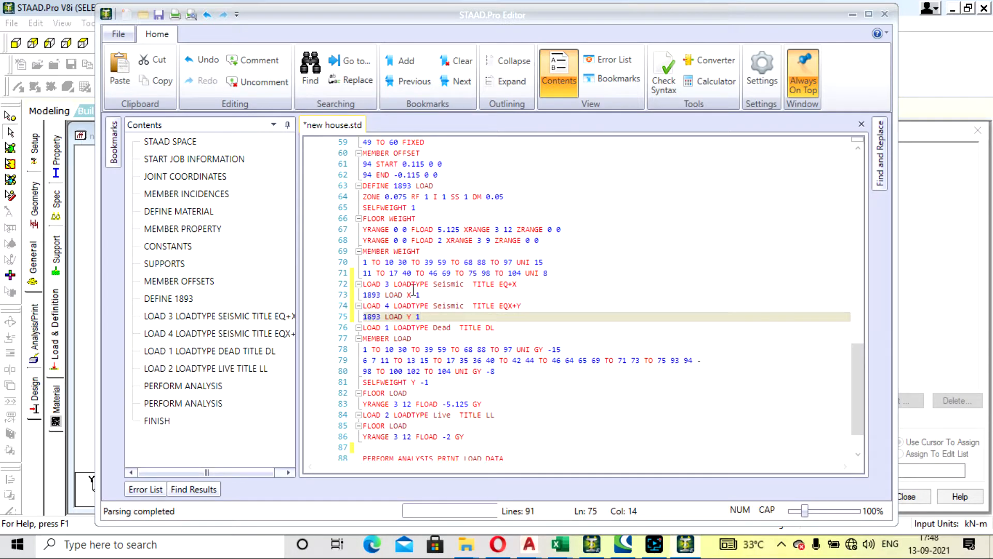
pyautogui.click(386, 283)
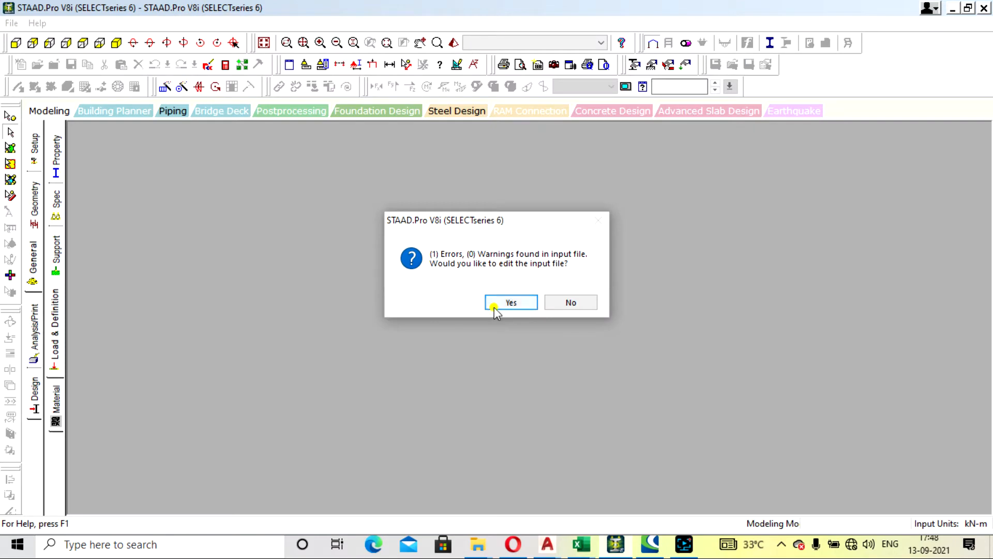
# Delete the unnumbered LOAD word on line 76 and save new house.std.
pyautogui.click(510, 303)
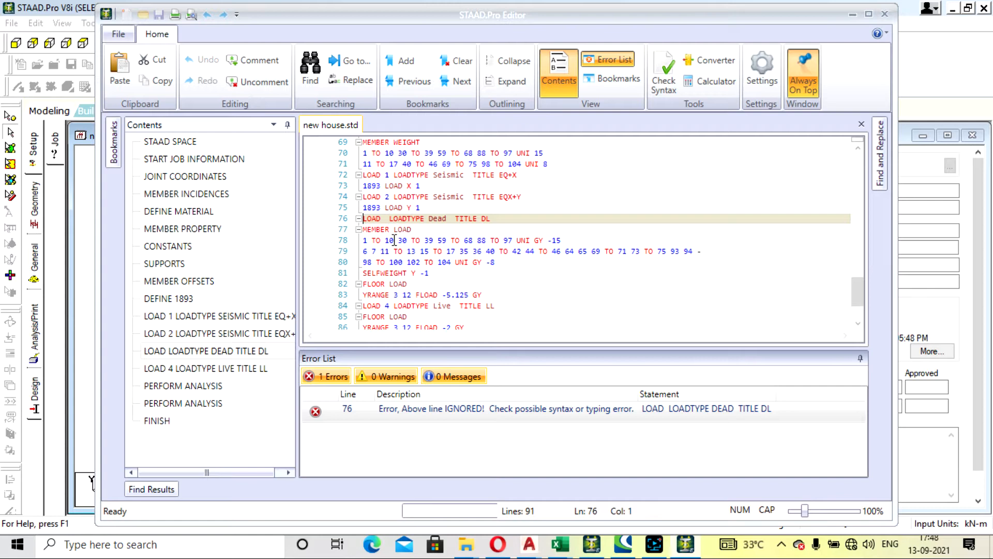
pyautogui.click(218, 316)
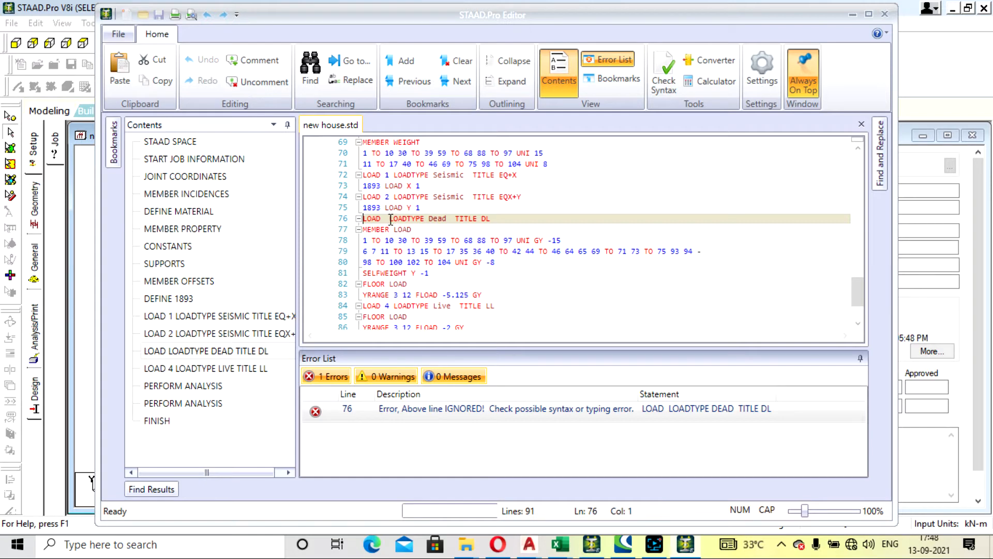
pyautogui.doubleClick(373, 219)
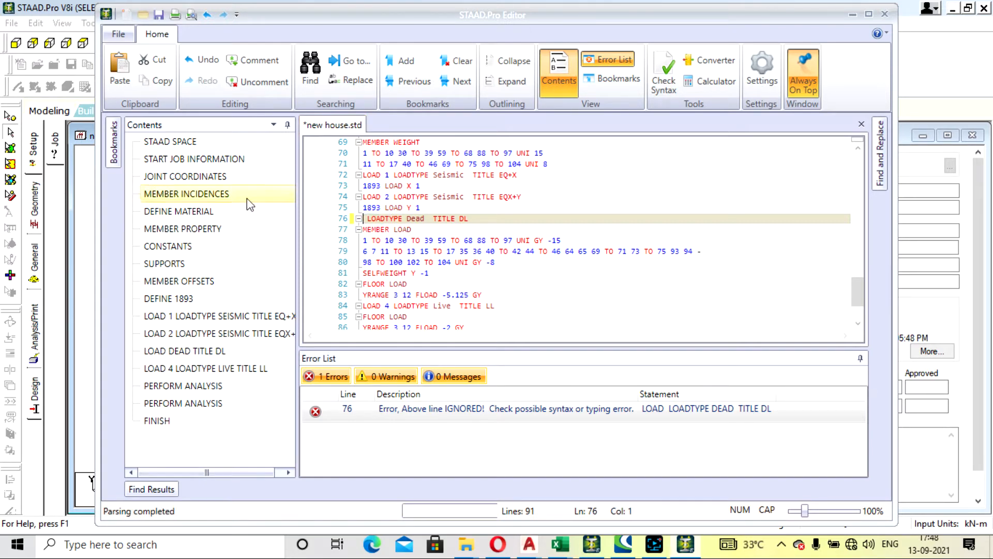
pyautogui.click(861, 123)
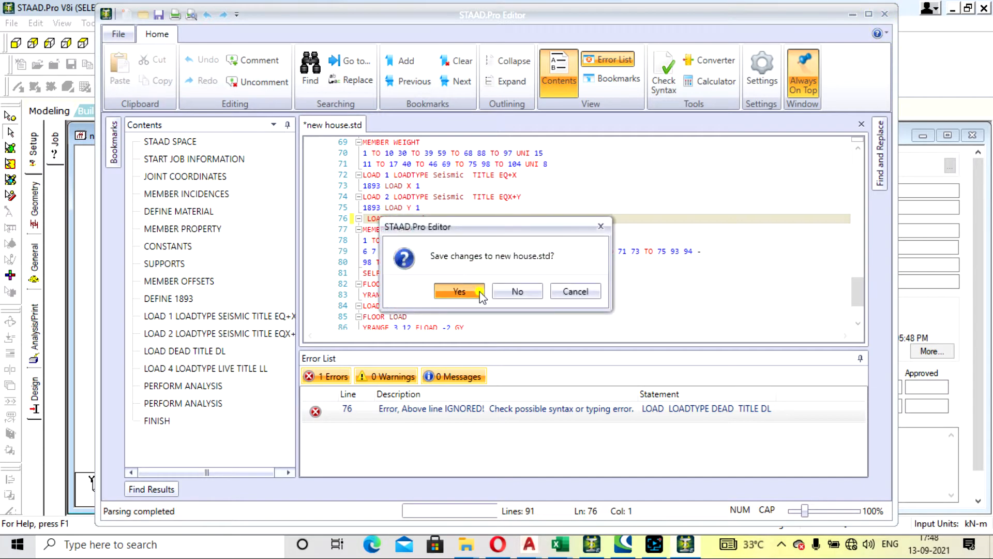
pyautogui.click(459, 292)
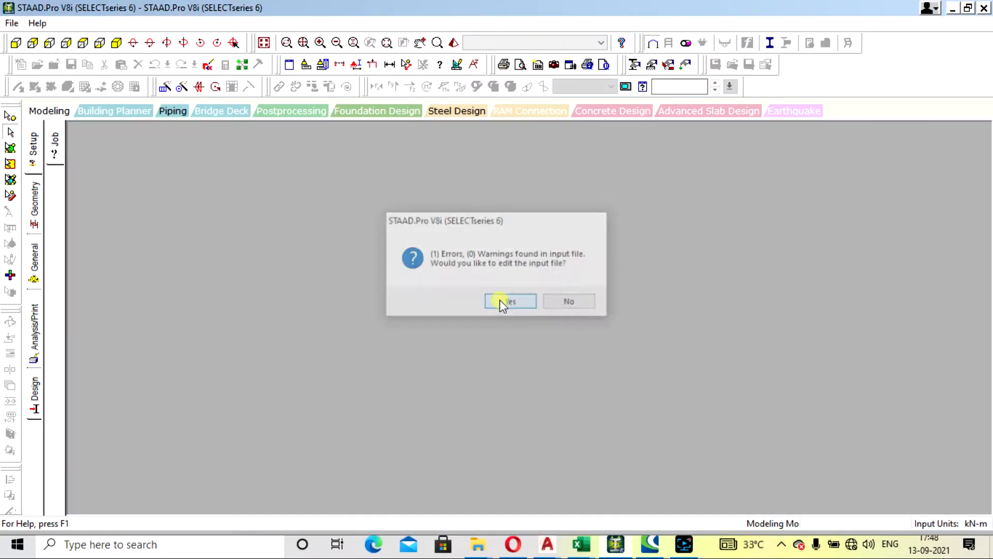
# Expand the Load Cases Details to find only EQ+X, EQX+Y and LL listed, with no DL case.
pyautogui.click(511, 301)
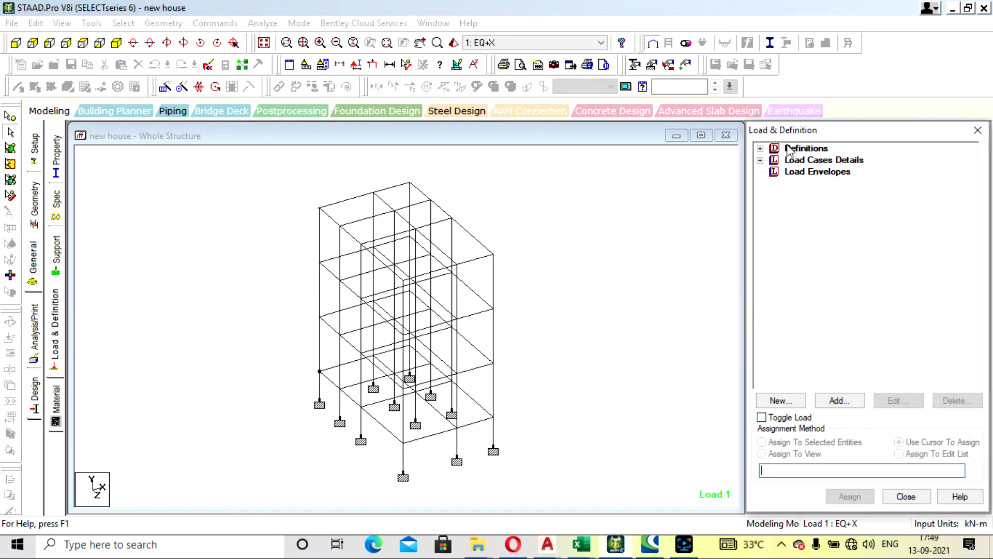
pyautogui.click(761, 148)
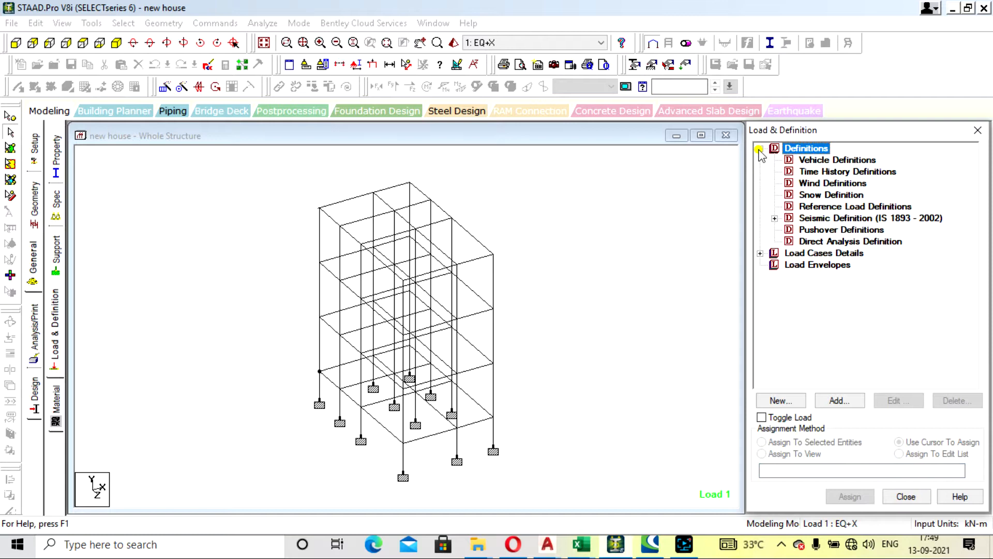
pyautogui.click(760, 252)
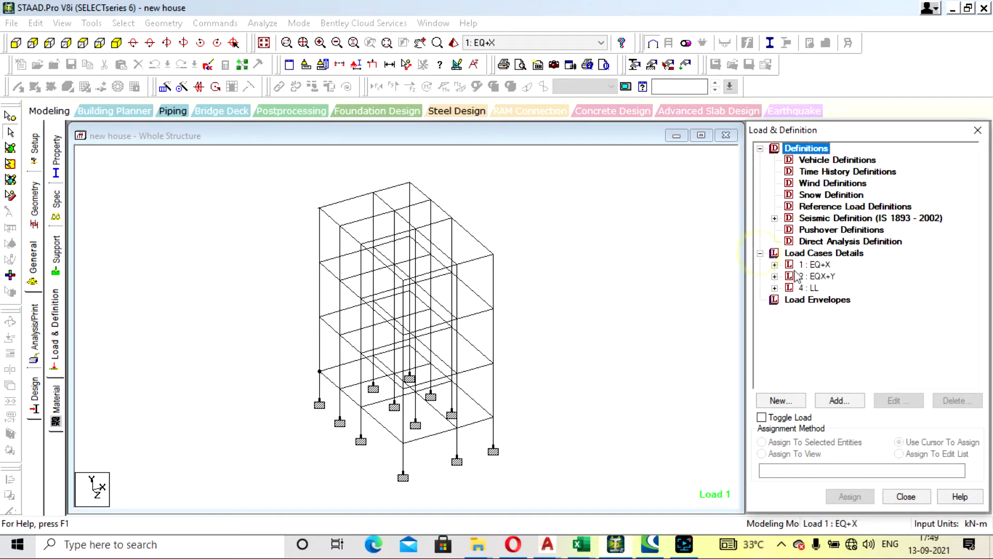
pyautogui.click(774, 288)
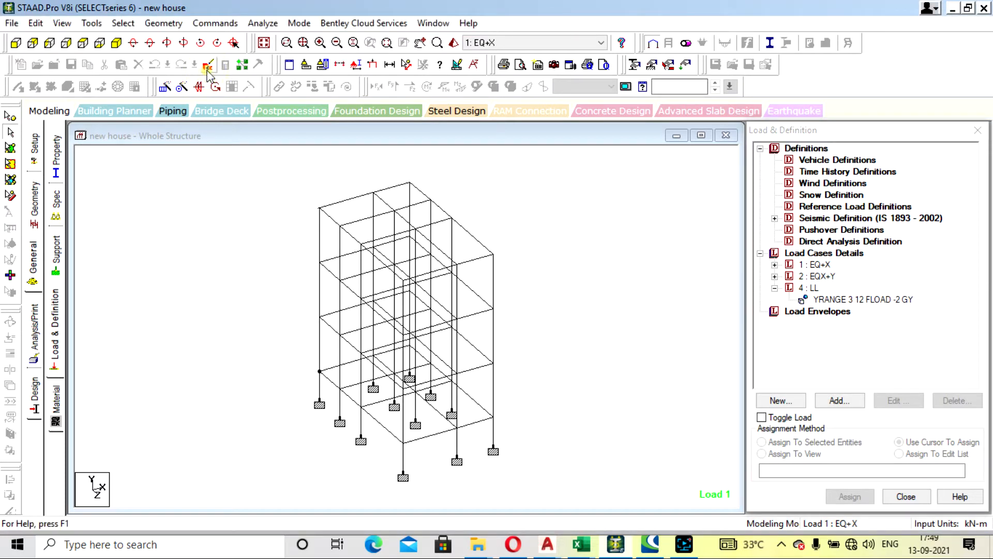
# Exit STAAD.Pro, relaunch it and reopen the new house model from Recent Files.
pyautogui.click(209, 68)
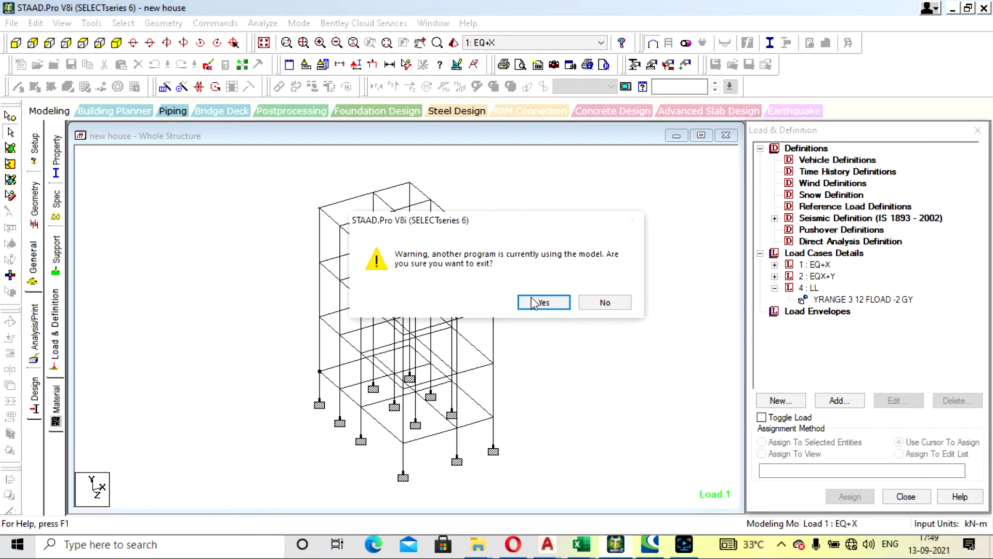
pyautogui.click(542, 302)
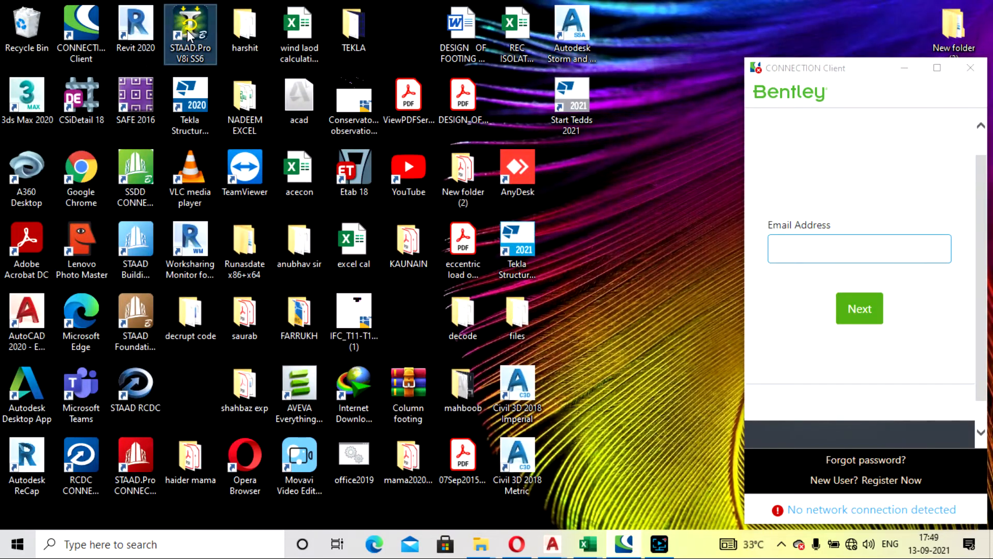
pyautogui.doubleClick(190, 35)
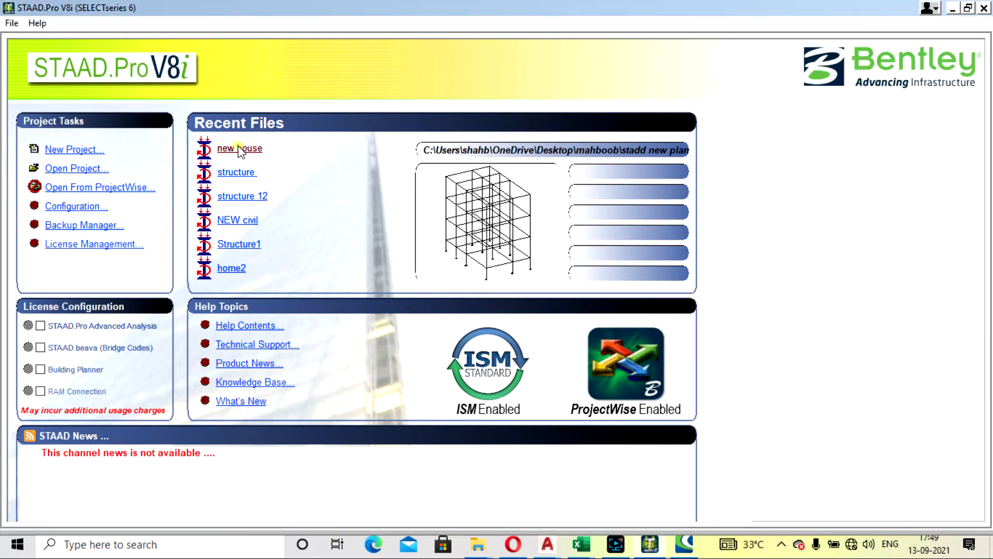
pyautogui.click(239, 148)
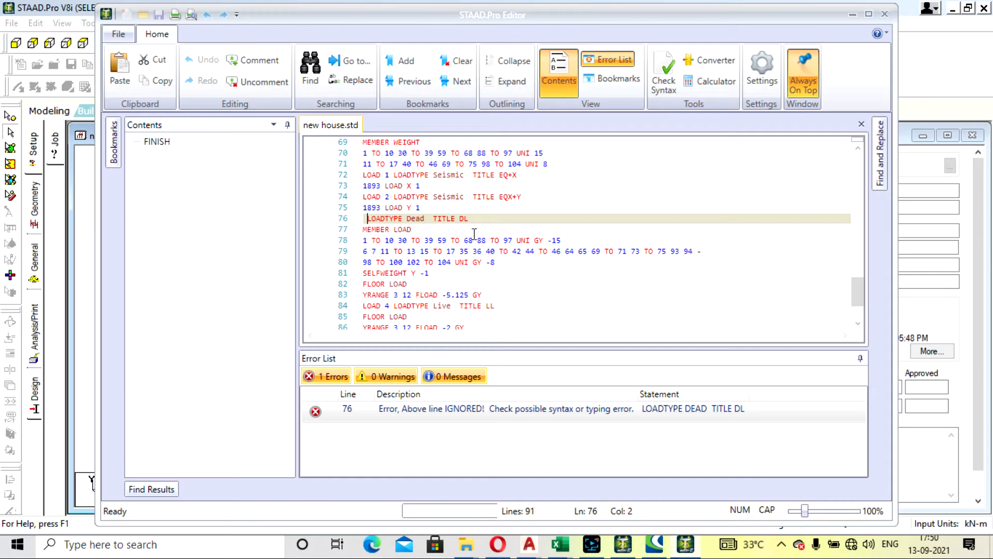
pyautogui.moveTo(509, 247)
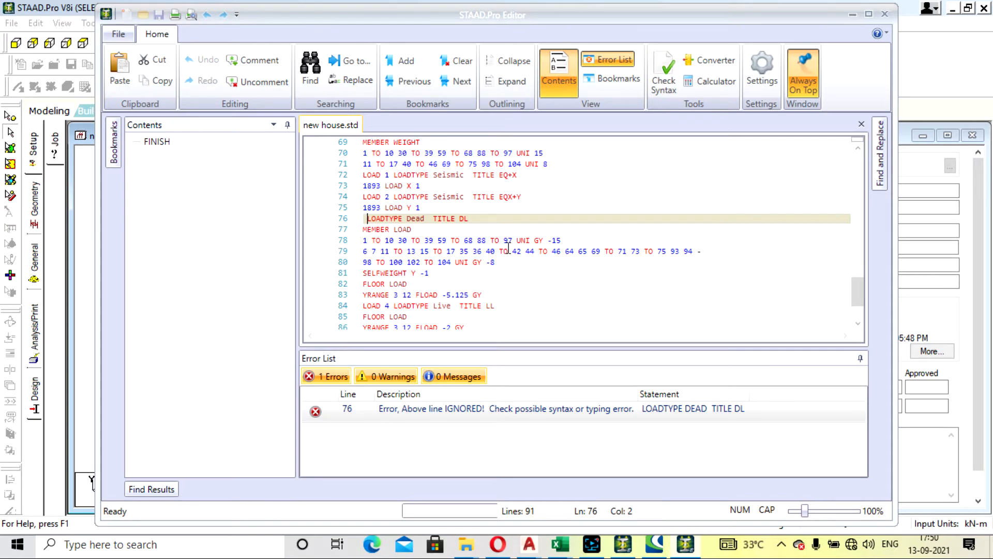
pyautogui.moveTo(505, 247)
pyautogui.write('LOAD 3 ')
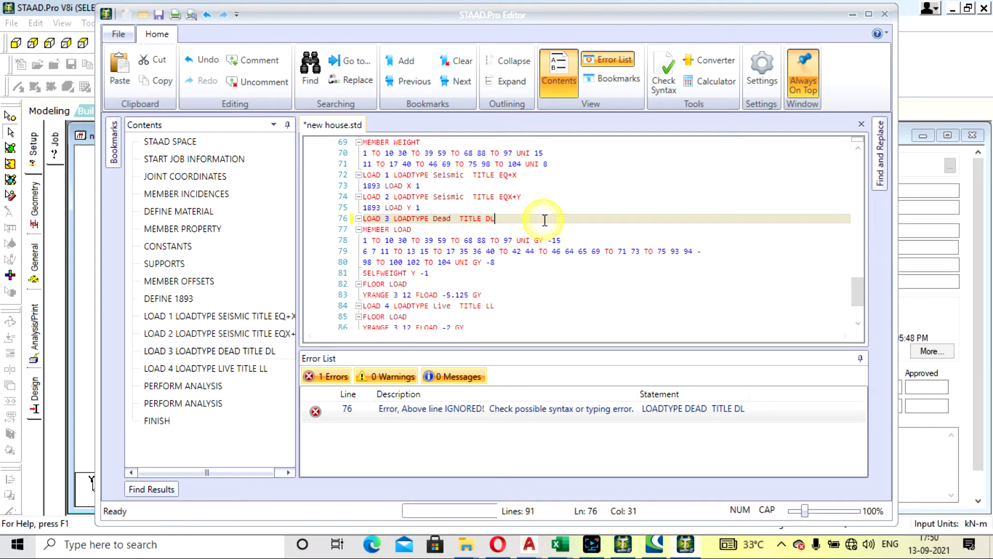
# Number the dead load as LOAD 3 on line 76 and close the corrected command file.
pyautogui.scroll(-3)
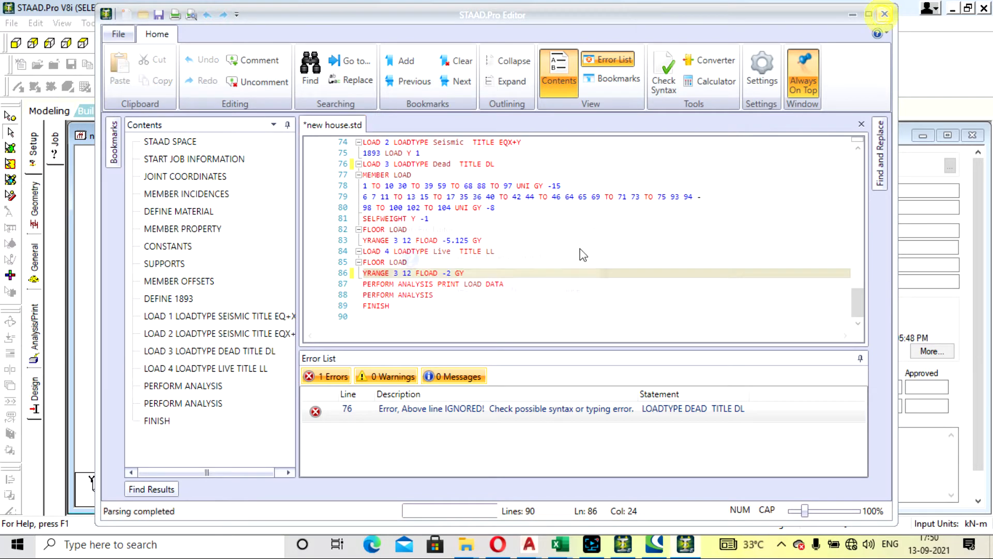
pyautogui.click(885, 14)
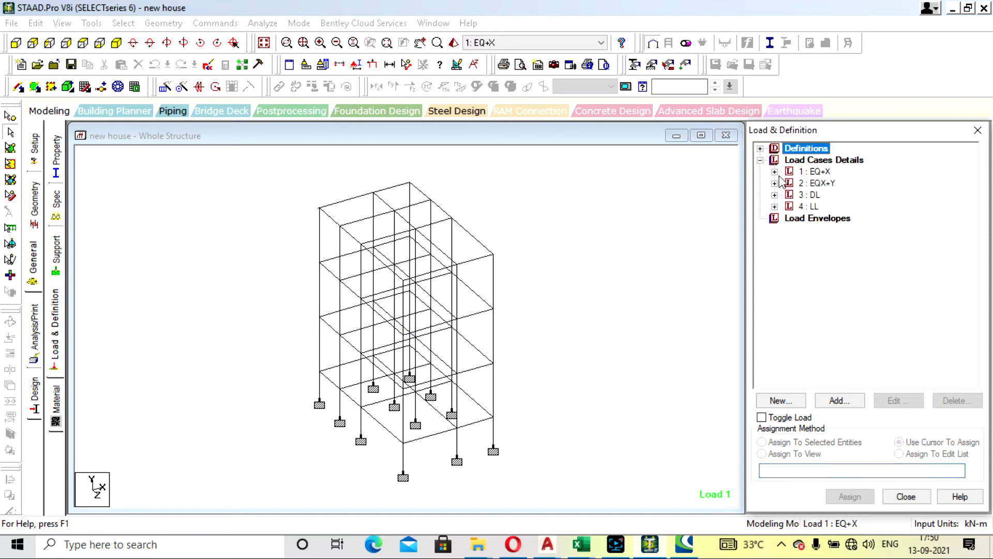
# Expand the DL and LL cases to check their member, selfweight and floor loads, then run the analysis.
pyautogui.click(774, 206)
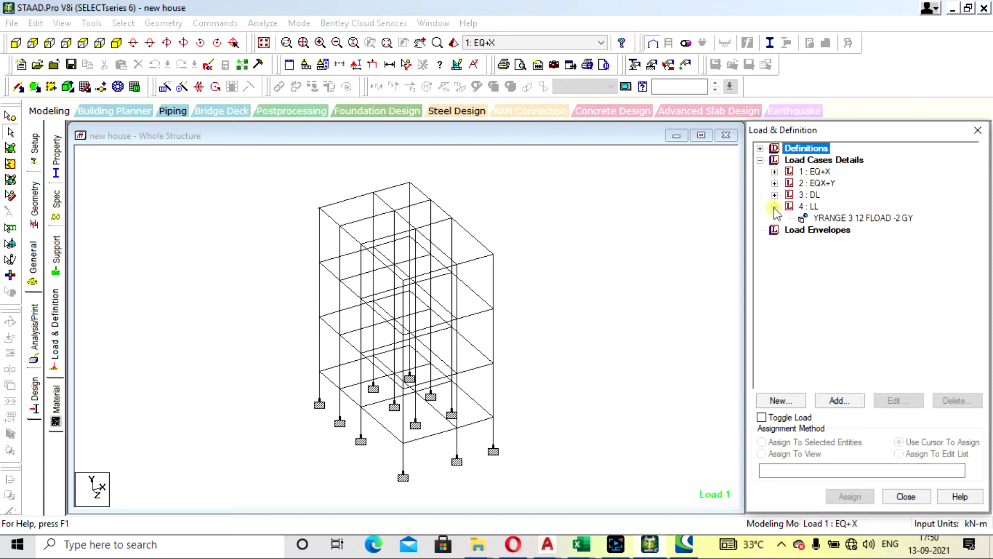
pyautogui.click(775, 195)
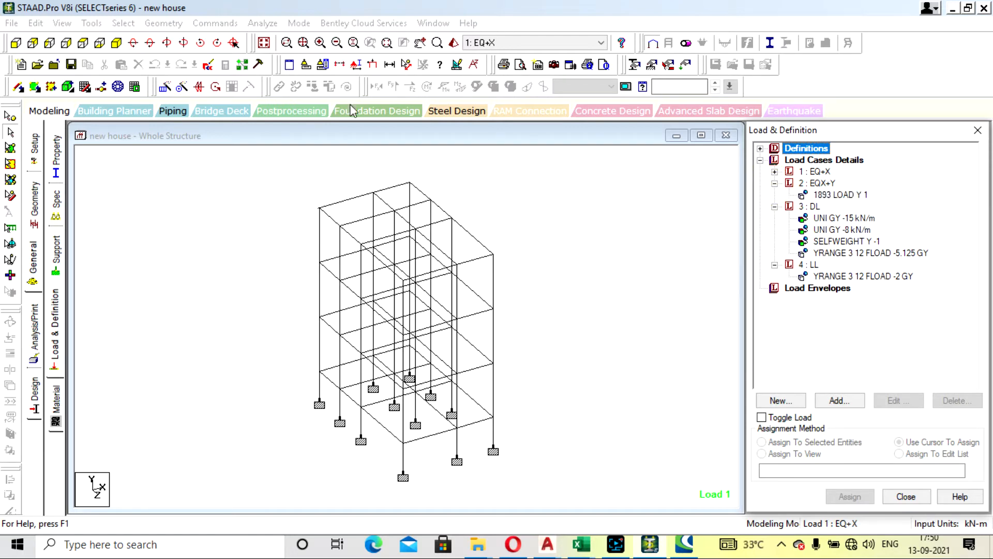
pyautogui.moveTo(208, 63)
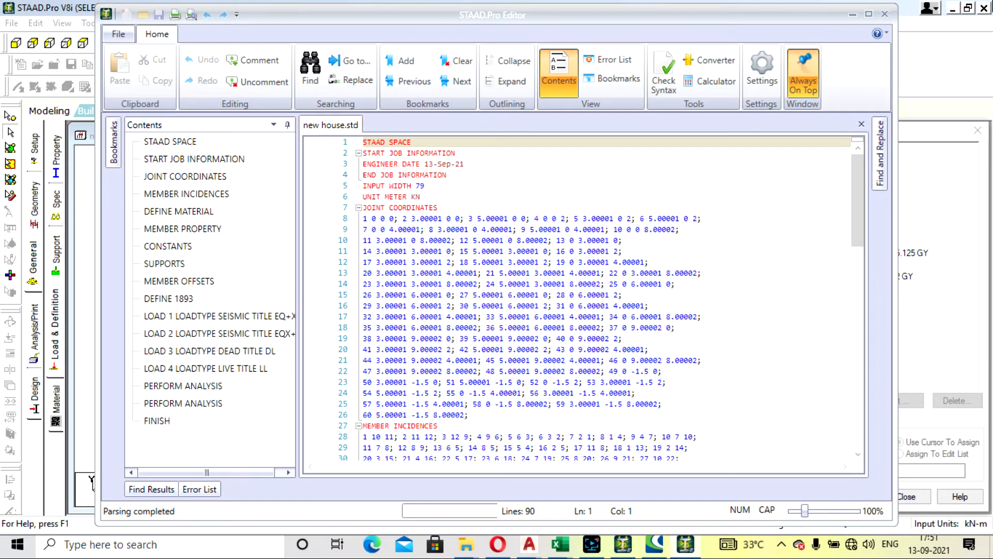
pyautogui.click(885, 14)
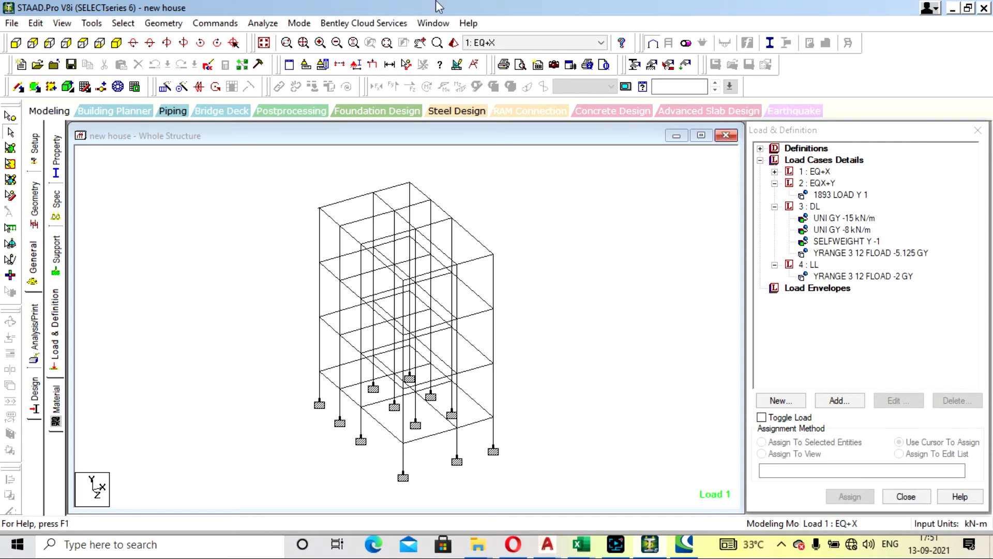
pyautogui.moveTo(569, 229)
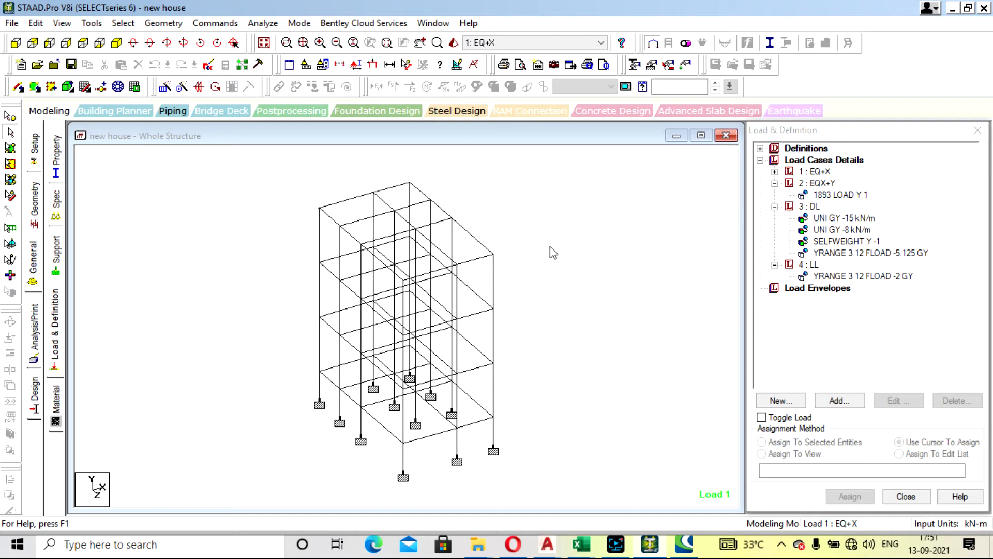
pyautogui.moveTo(713, 244)
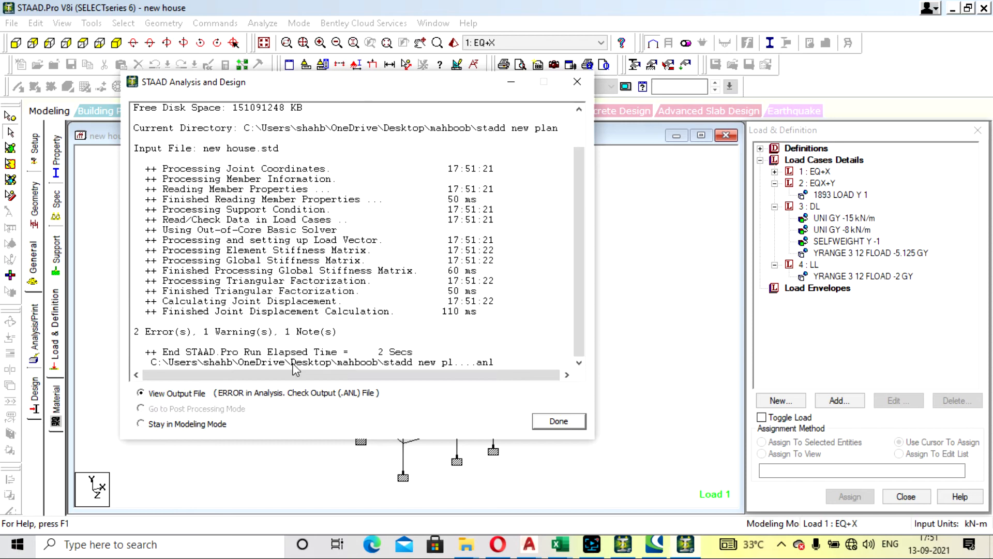
# Review the output file's errors showing load 2's seismic load acting along vertical Y.
pyautogui.click(557, 421)
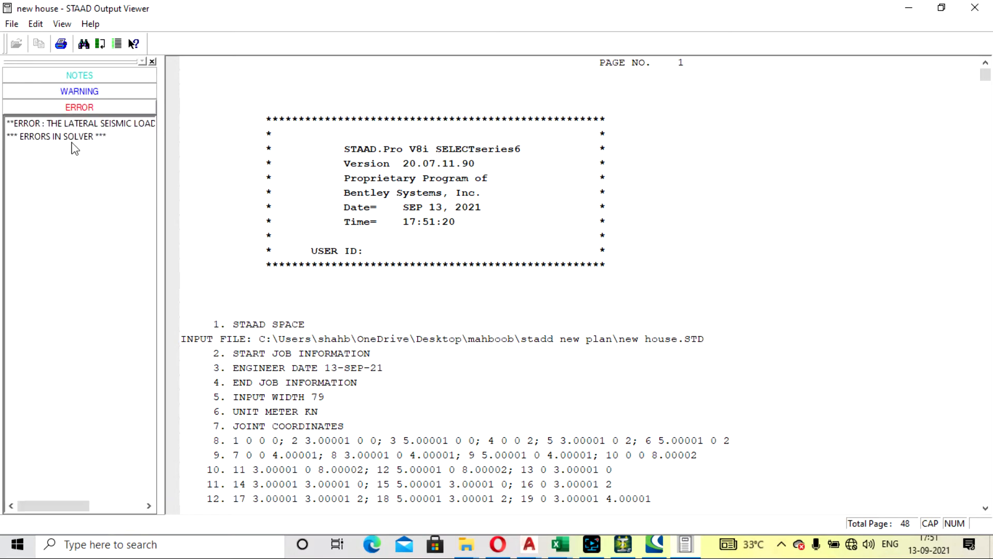
pyautogui.click(80, 123)
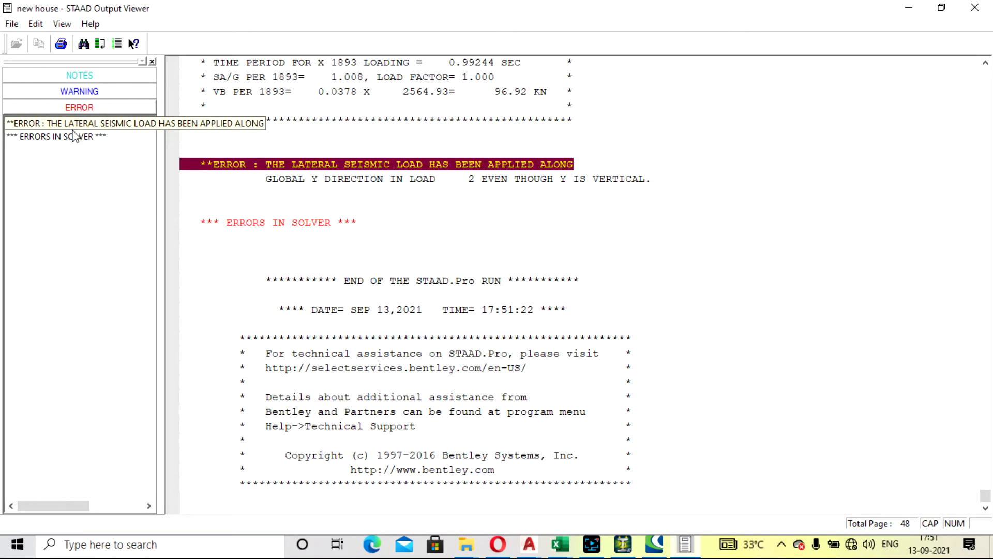
pyautogui.click(80, 123)
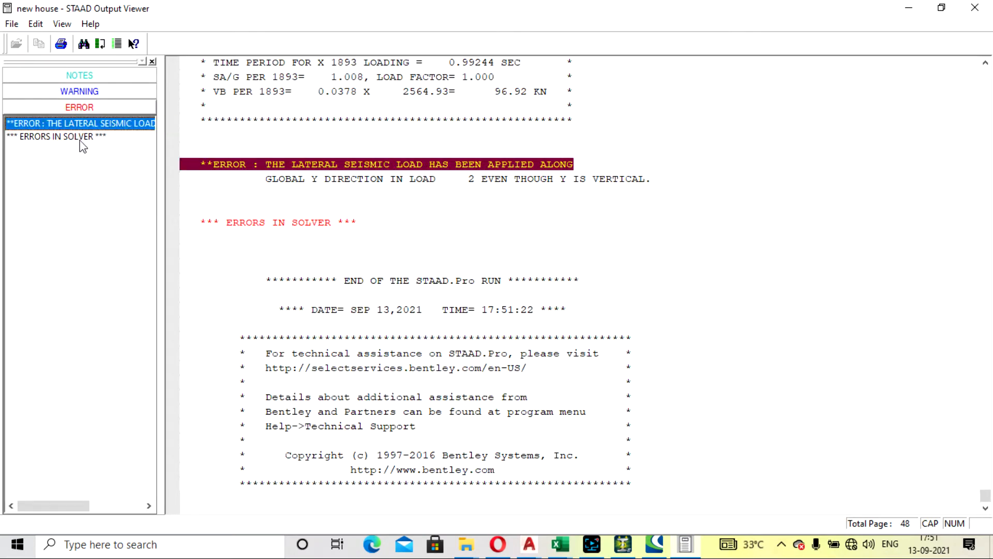
pyautogui.click(56, 137)
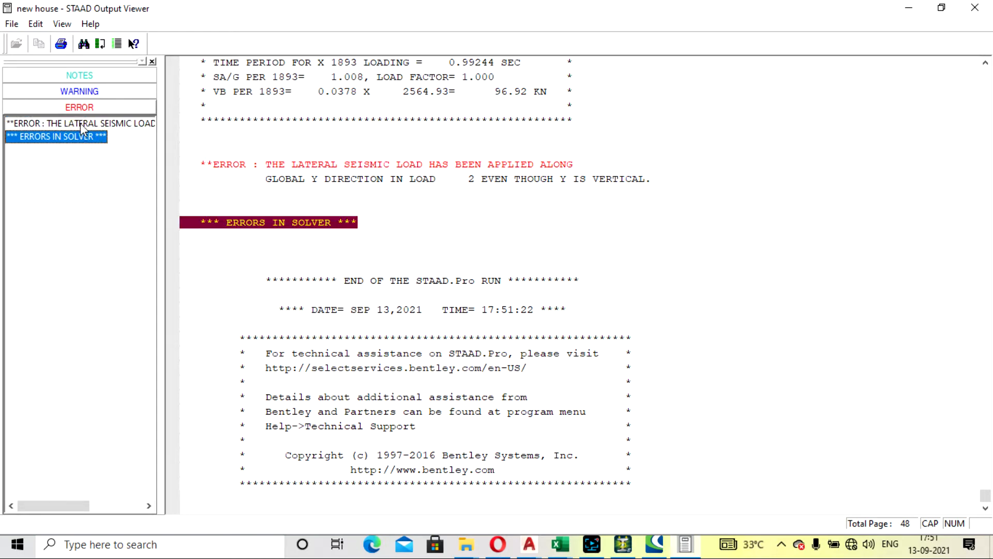
pyautogui.click(80, 123)
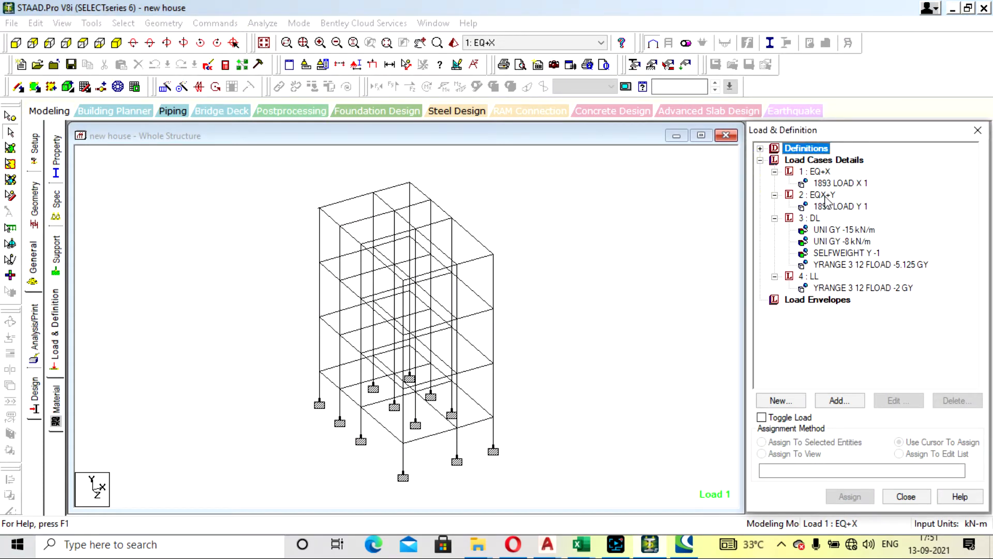
# Retitle load case 2 from EQX+Y to EQX+Z and edit its 1893 seismic load item.
pyautogui.click(819, 195)
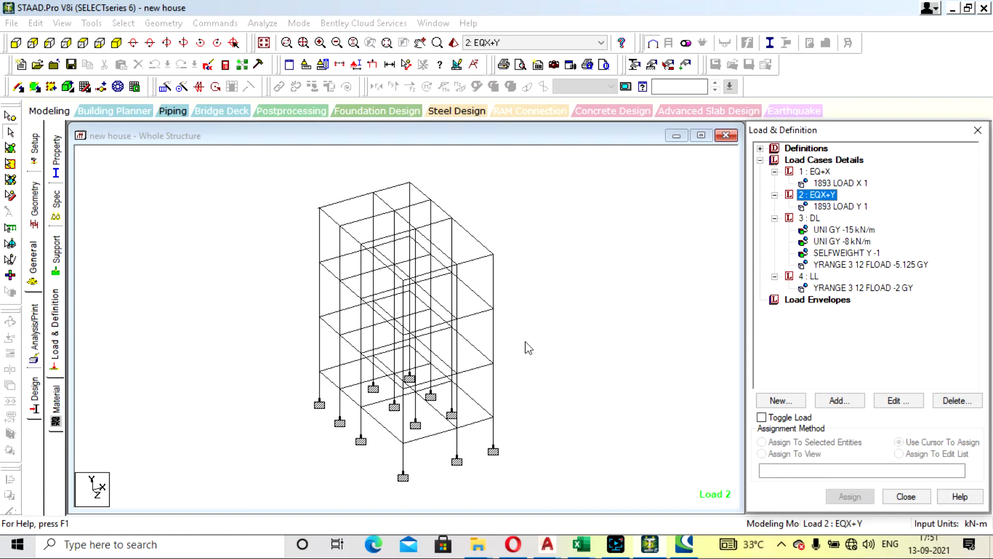
pyautogui.moveTo(153, 467)
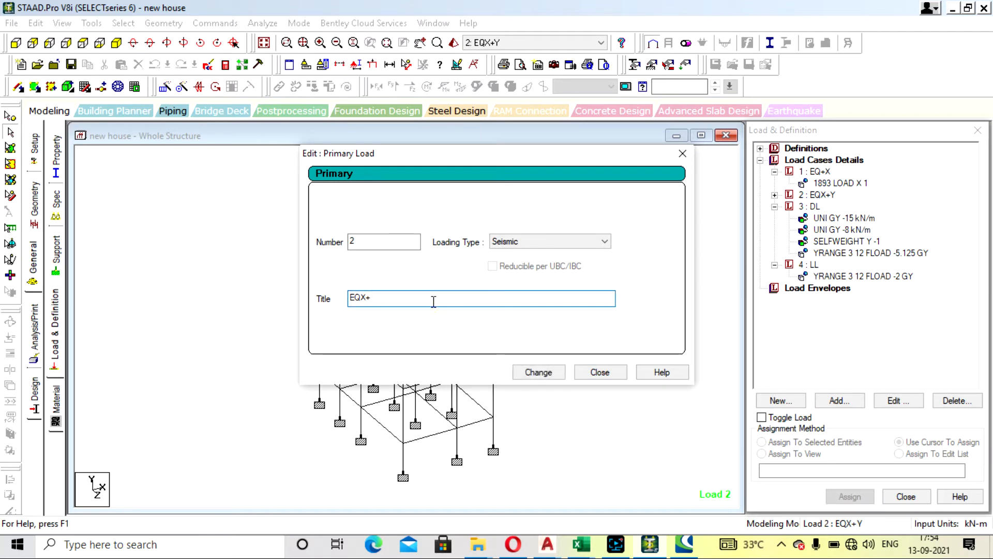
pyautogui.write('Z')
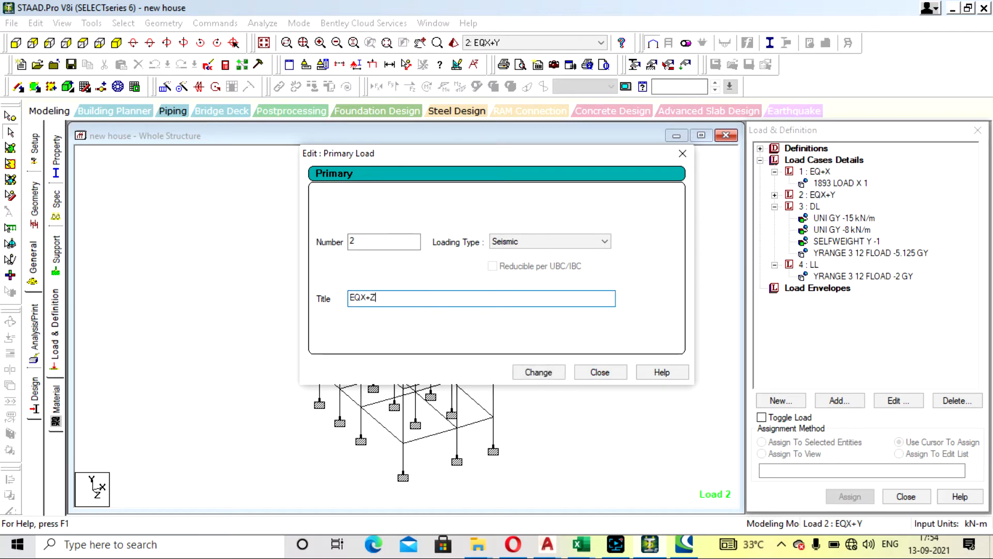
pyautogui.moveTo(585, 393)
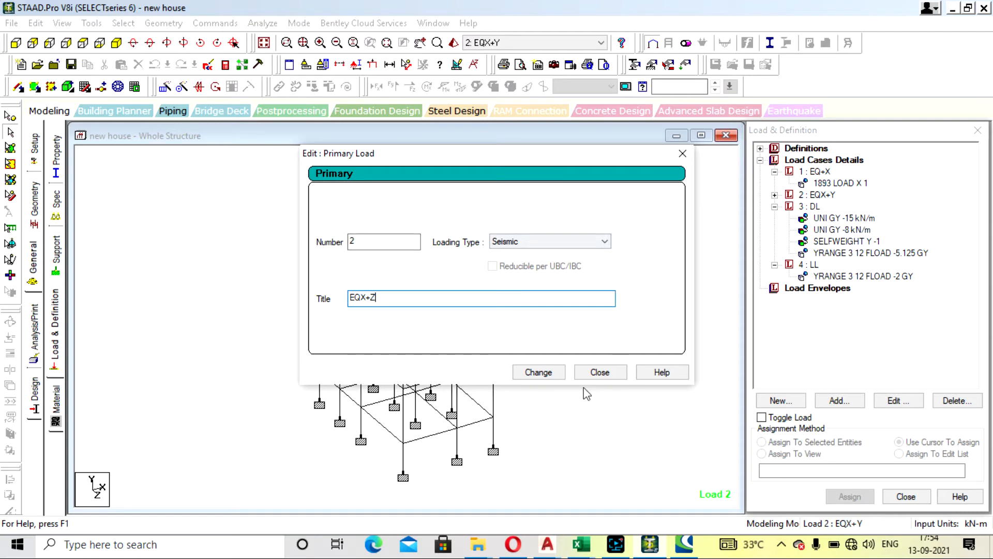
pyautogui.click(599, 371)
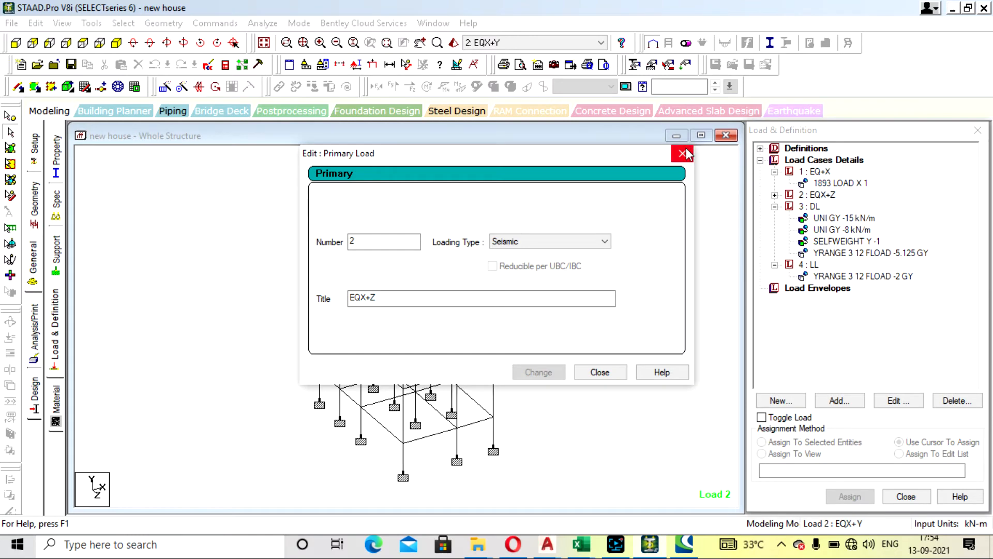
pyautogui.click(684, 153)
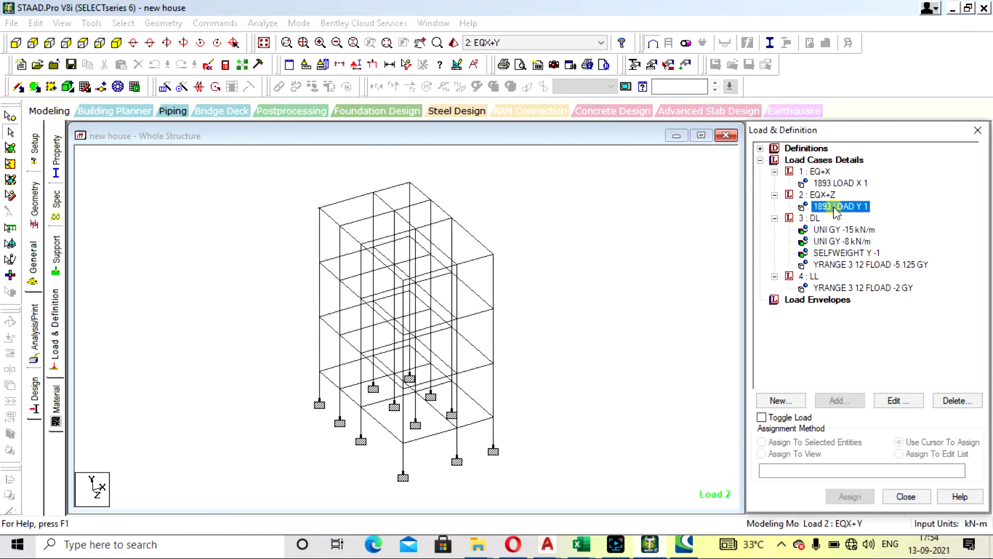
pyautogui.doubleClick(839, 207)
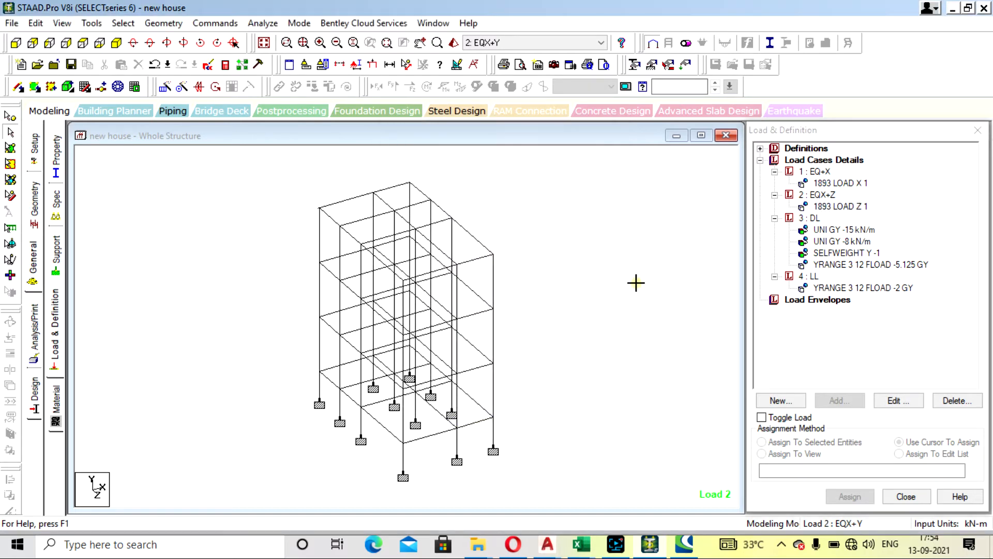
# Re-run the analysis, finishing with 0 errors and 2 warnings, and view the output file.
pyautogui.click(262, 23)
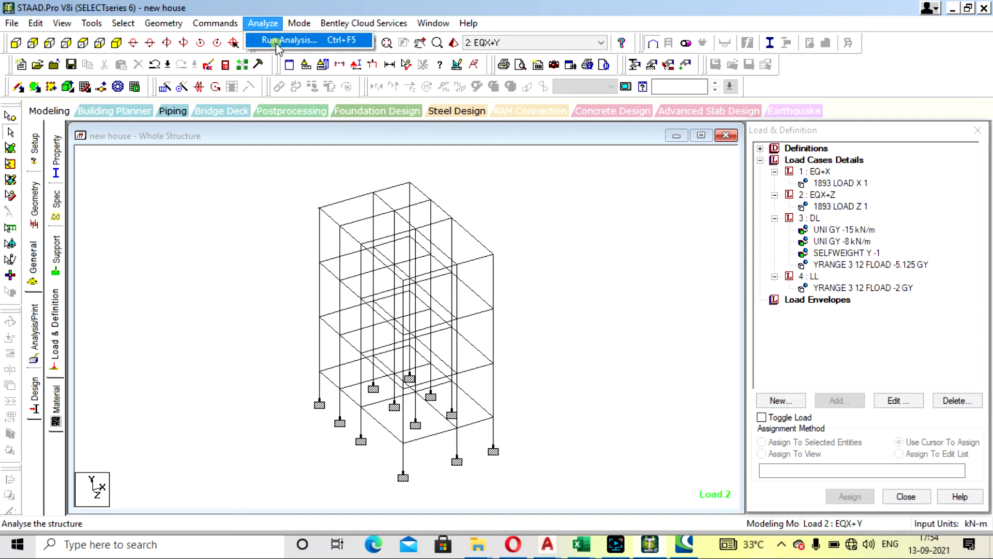
pyautogui.click(289, 41)
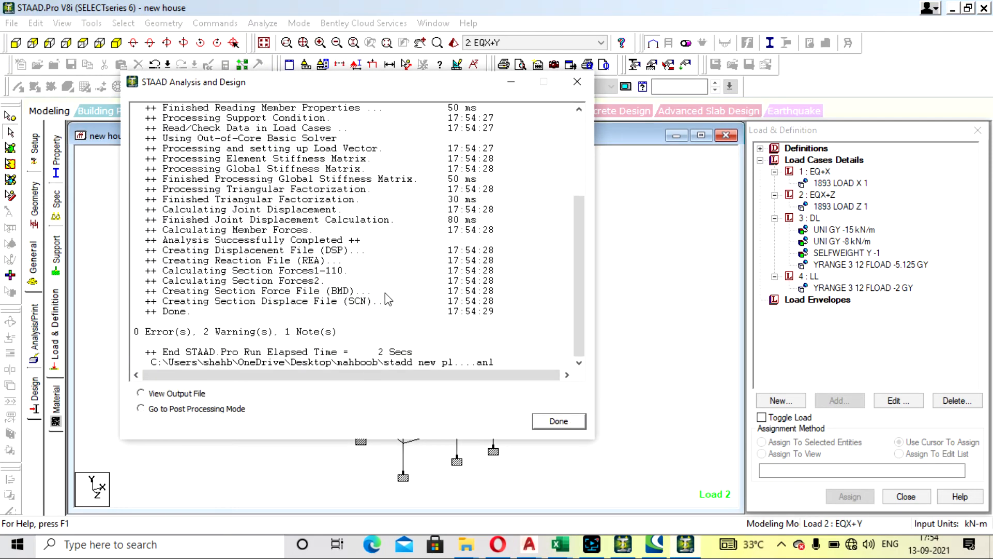
pyautogui.click(141, 424)
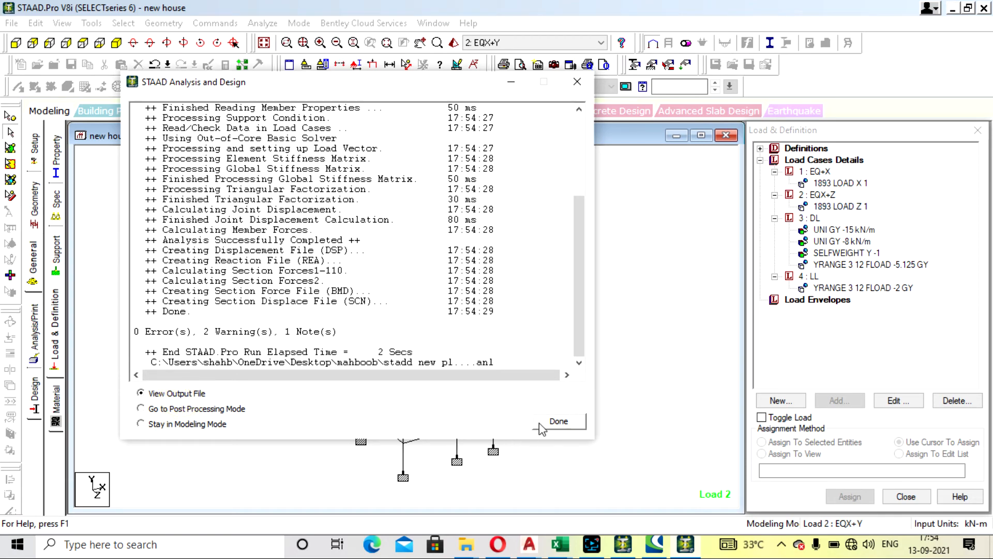
pyautogui.click(557, 421)
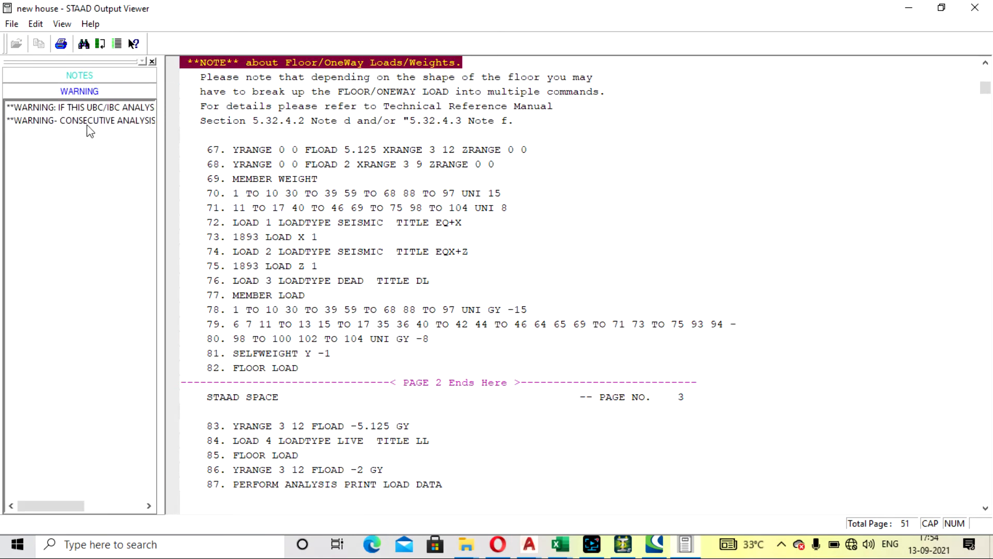
# Review the UBC/IBC and consecutive PERFORM ANALYSIS warnings beside base shears 96.92 kN X and 112.77 kN Z.
pyautogui.click(81, 106)
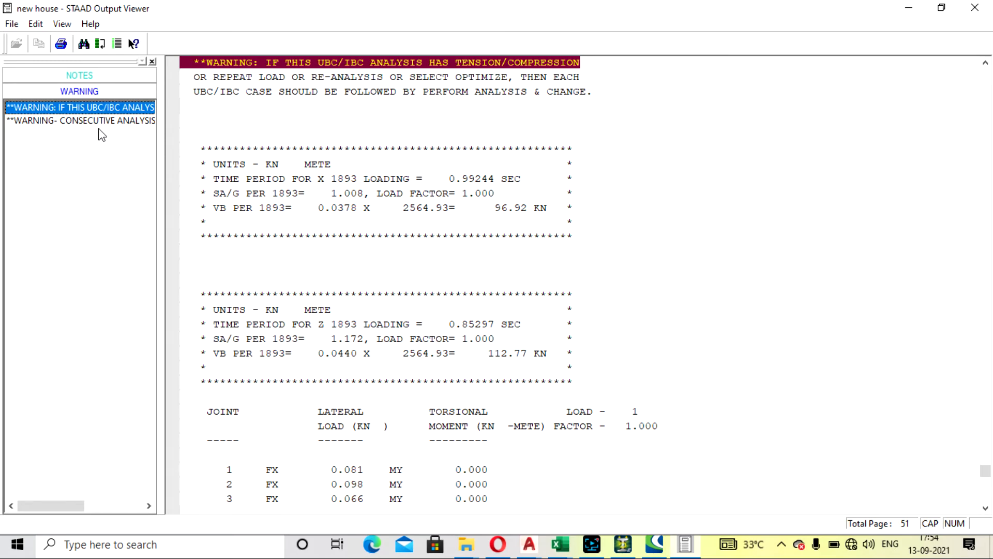
pyautogui.moveTo(426, 106)
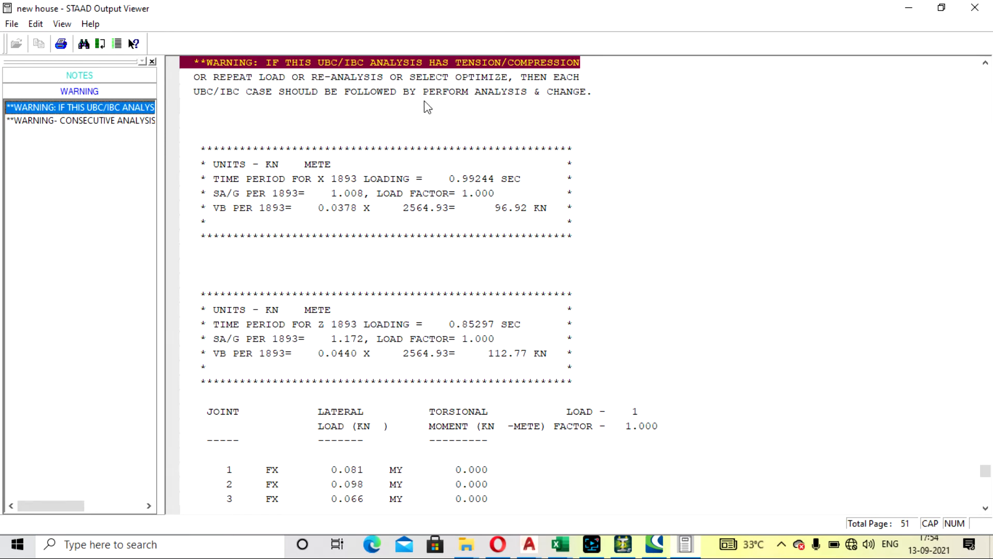
pyautogui.click(78, 120)
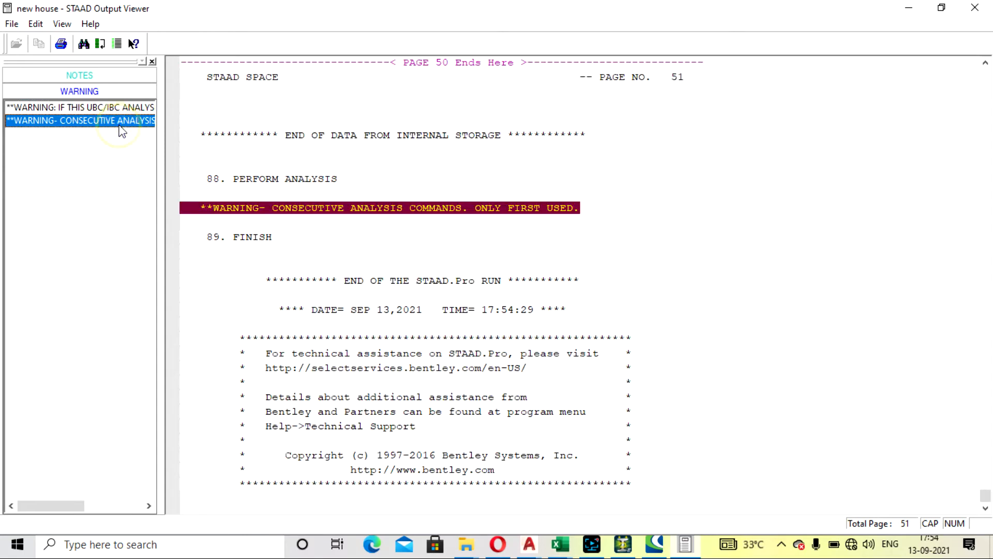
pyautogui.click(79, 106)
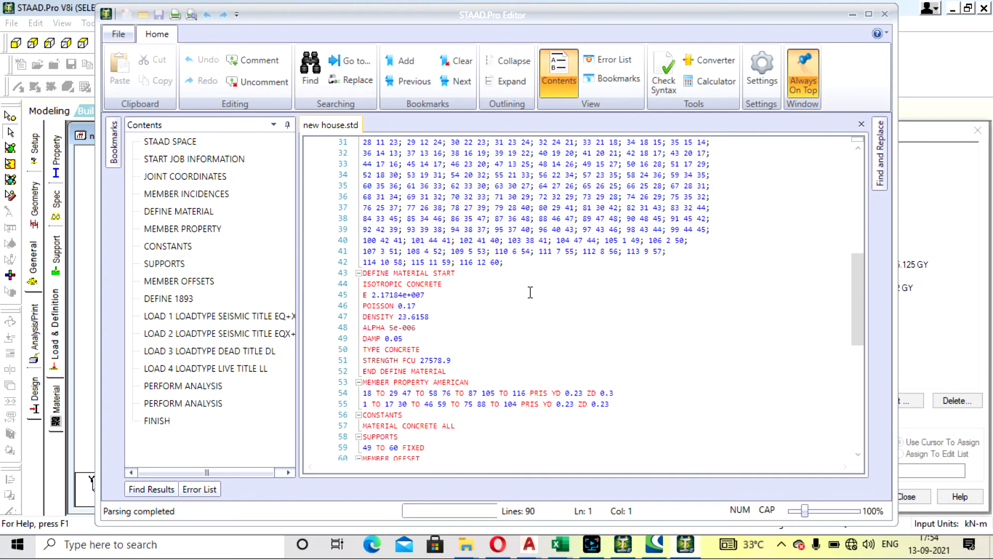
# Place the caret right after the 1893 LOAD X 1 line of load case 1.
pyautogui.scroll(-3)
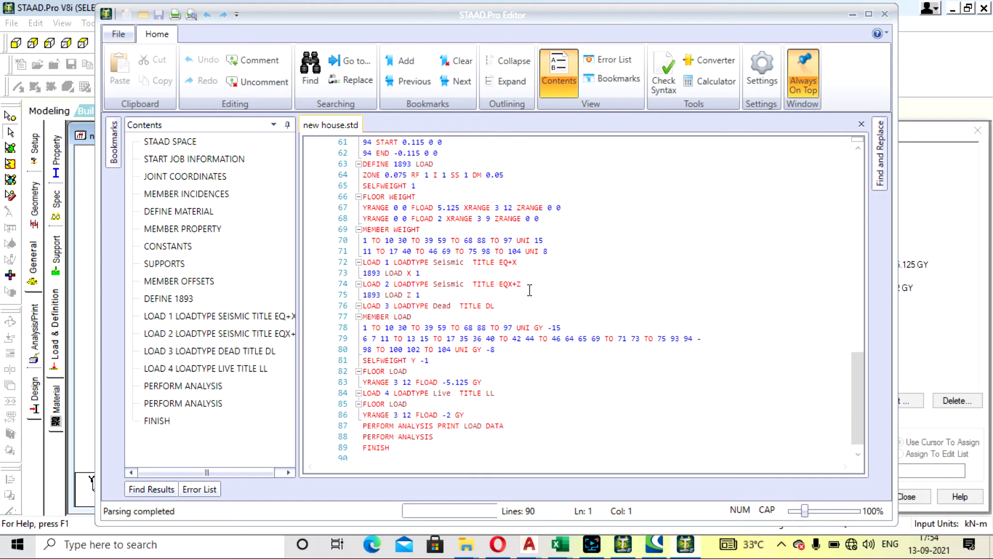
pyautogui.click(451, 382)
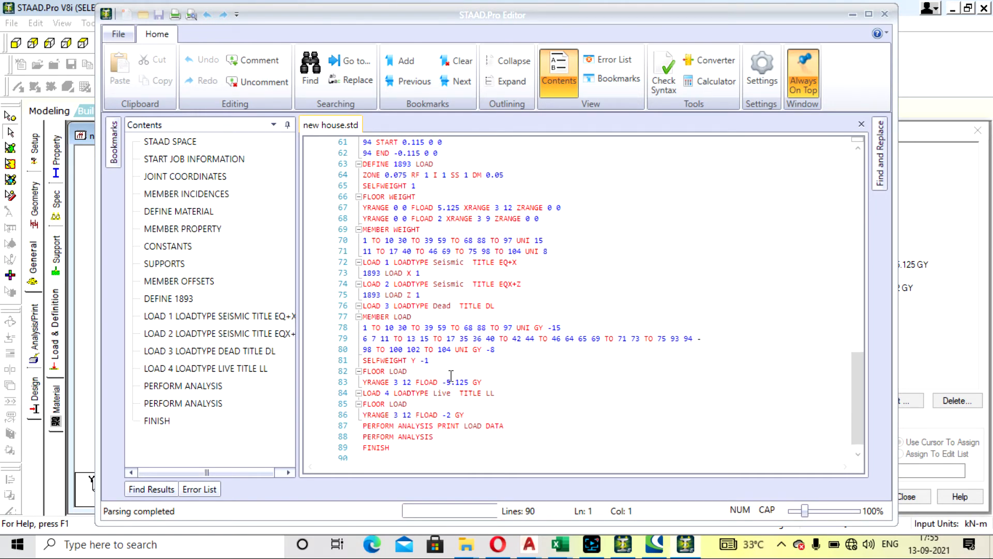
pyautogui.click(443, 251)
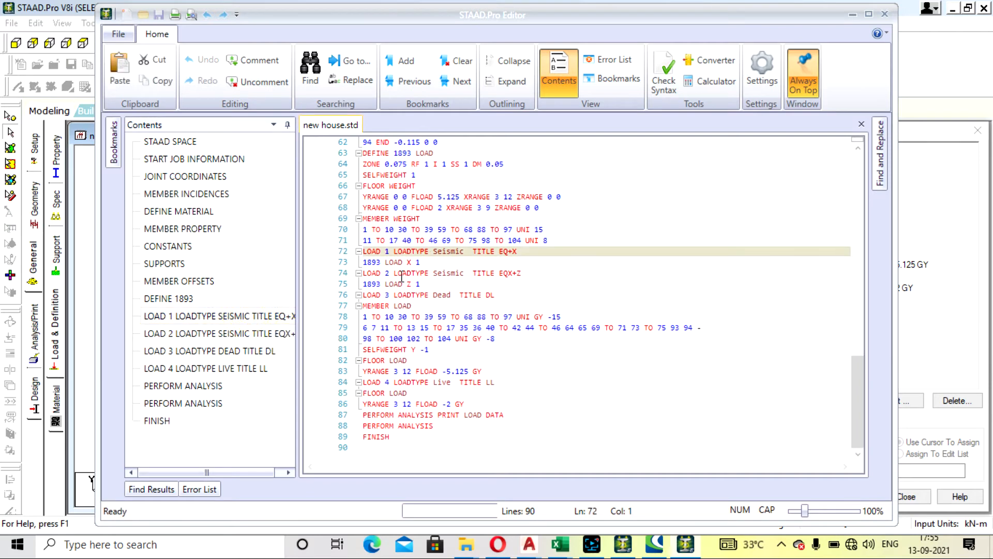
pyautogui.click(456, 262)
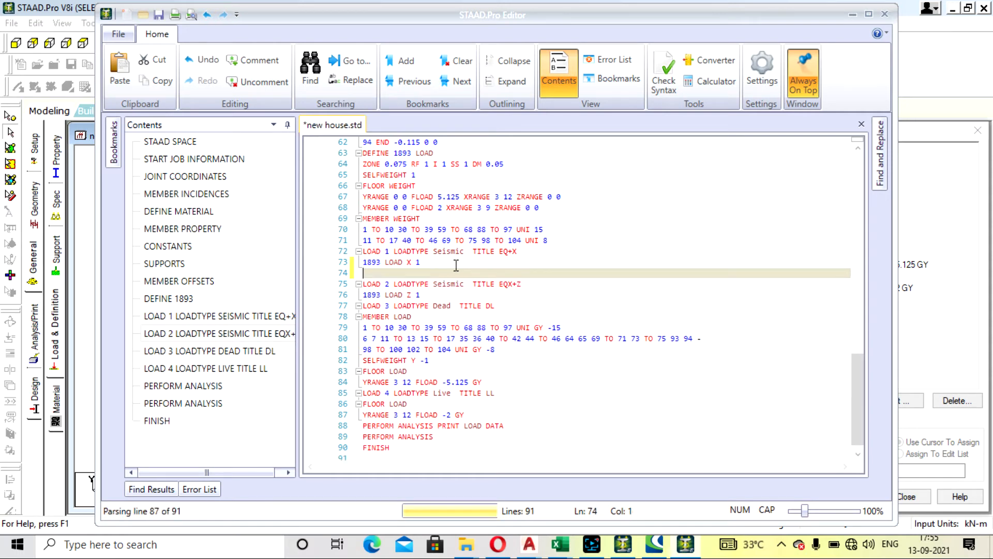
# Insert PERFORM ANALYSIS followed by CHANGE after load case 1's seismic load.
pyautogui.write('PER')
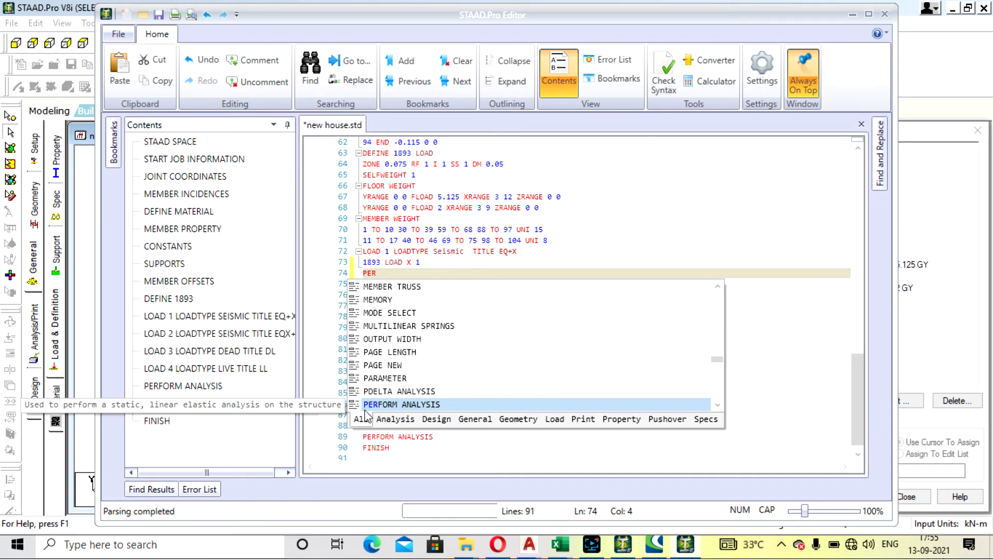
pyautogui.click(403, 404)
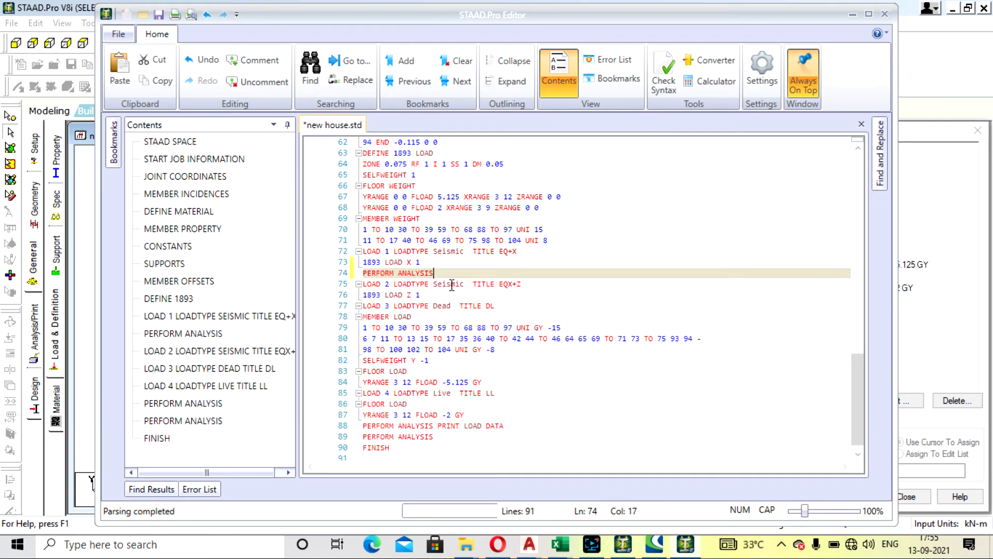
pyautogui.write('CHA')
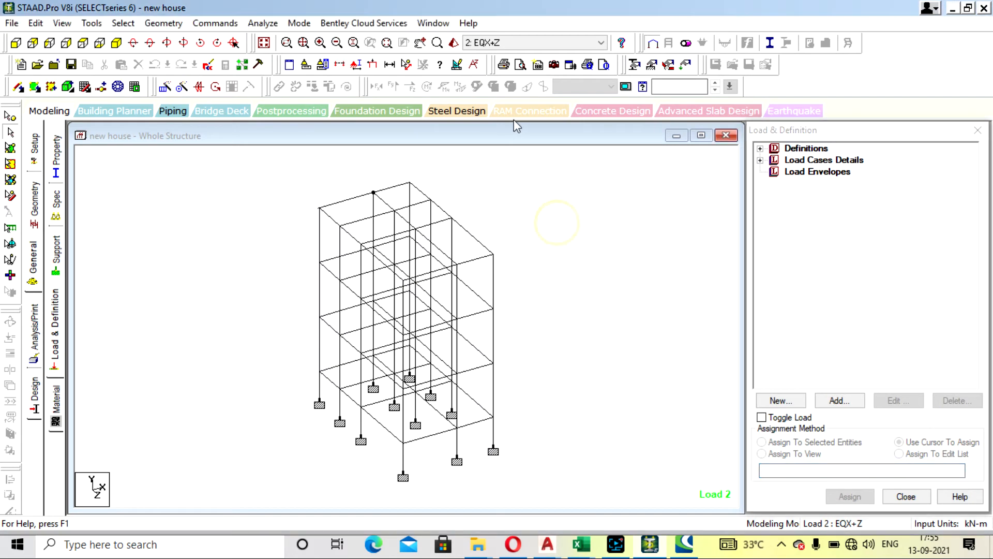
# Run the analysis (0 errors, 1 warning, 1 note) and have the output file opened.
pyautogui.click(262, 23)
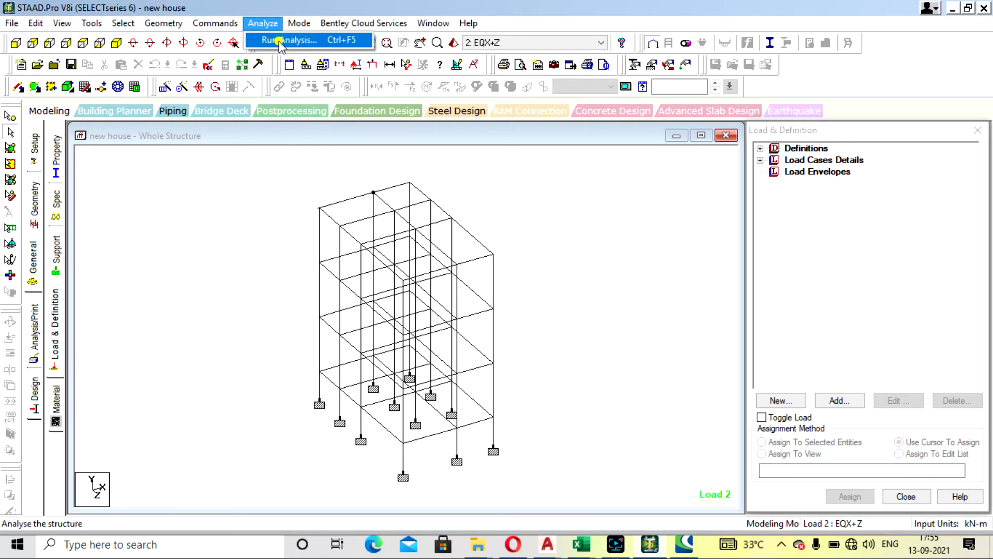
pyautogui.click(289, 40)
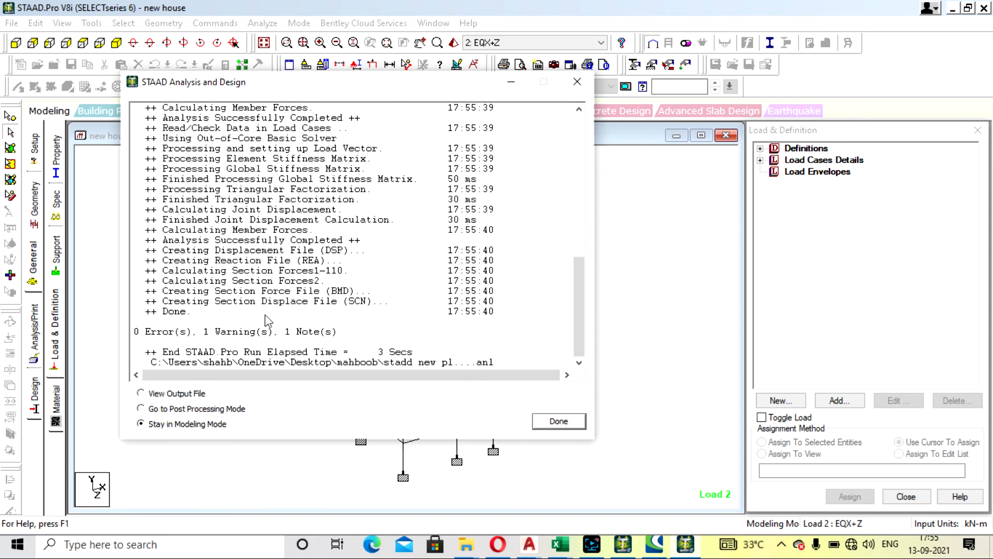
pyautogui.click(140, 394)
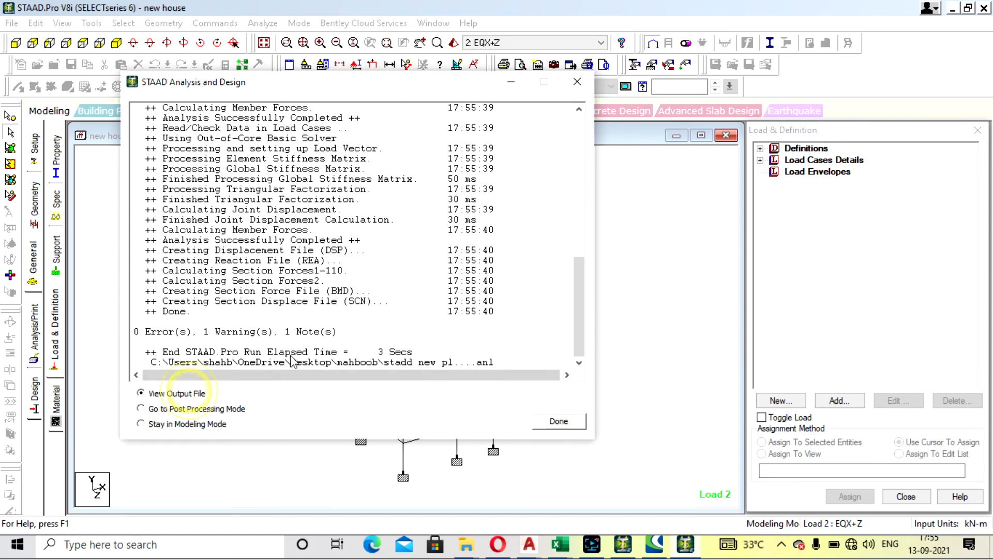
pyautogui.click(558, 421)
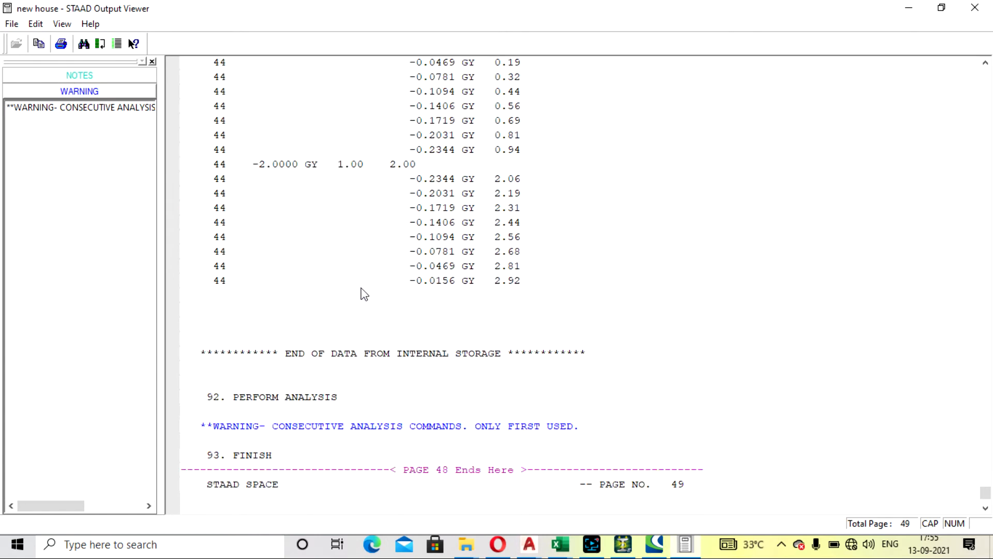
# Scroll to the end of the output to the consecutive analysis commands warning.
pyautogui.scroll(-3)
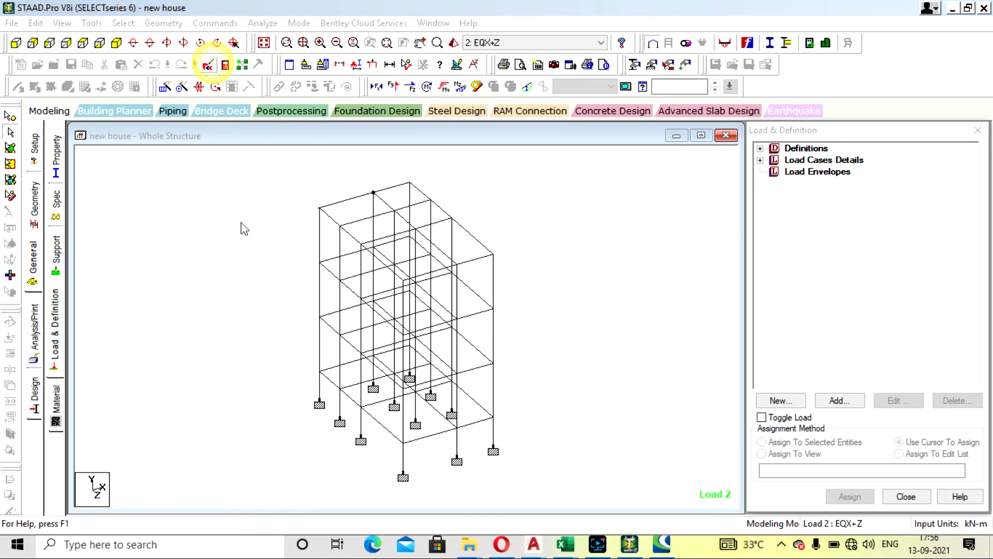
# Check the analysis commands, save the modified structure and rerun the analysis with output viewing.
pyautogui.click(209, 65)
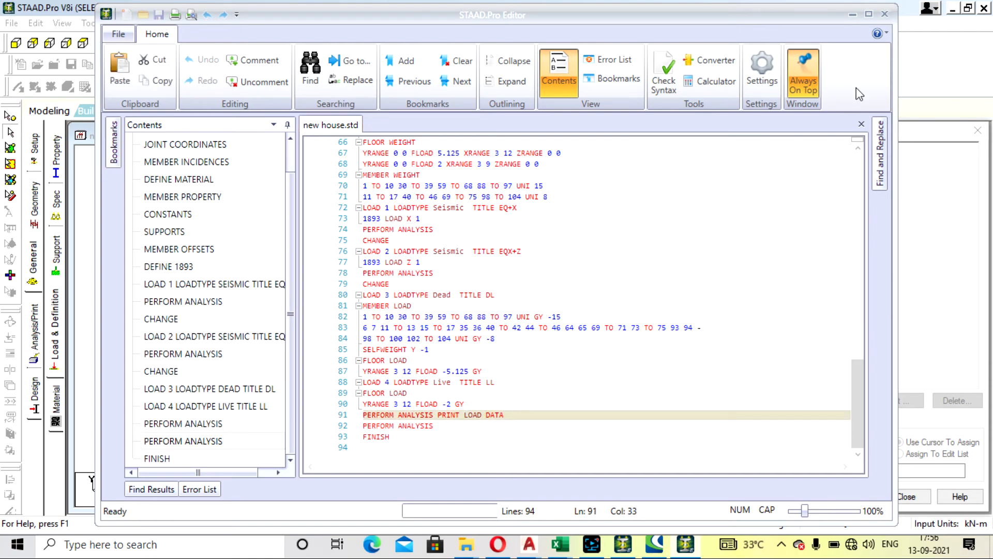
pyautogui.click(885, 13)
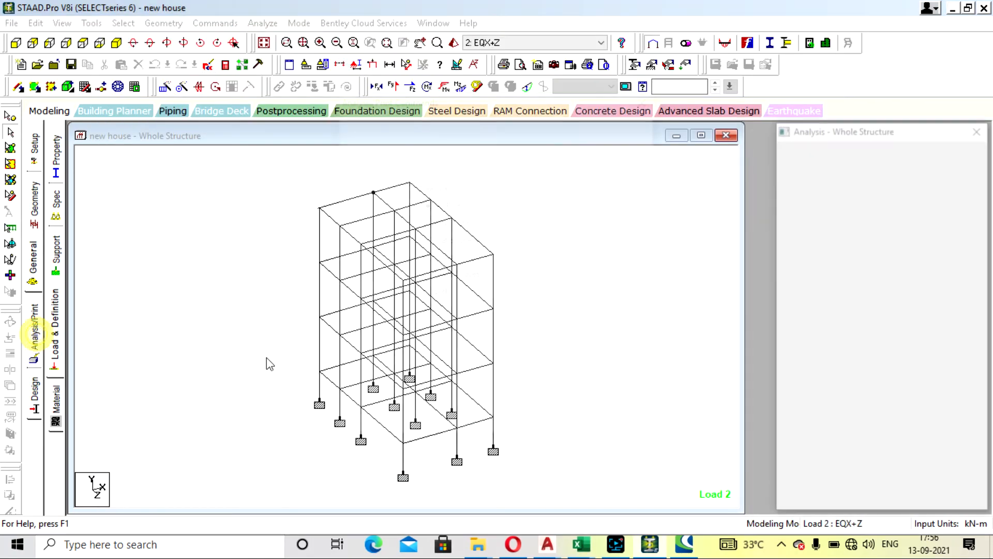
pyautogui.click(34, 320)
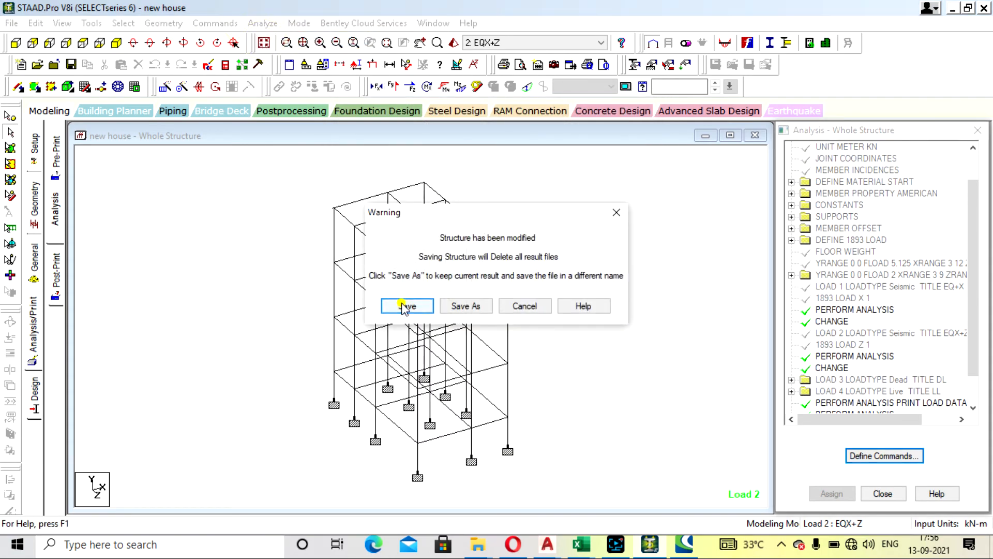
pyautogui.click(406, 305)
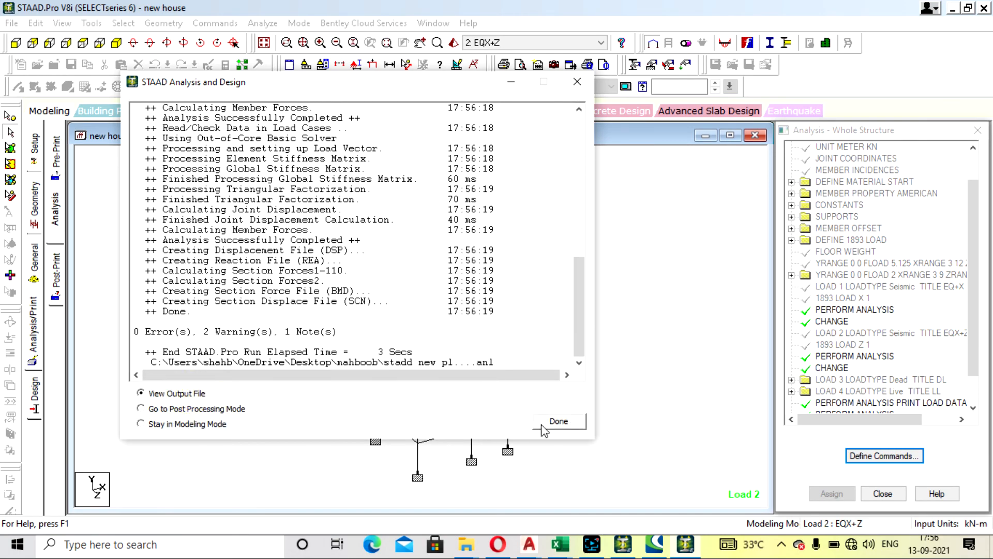
pyautogui.click(558, 421)
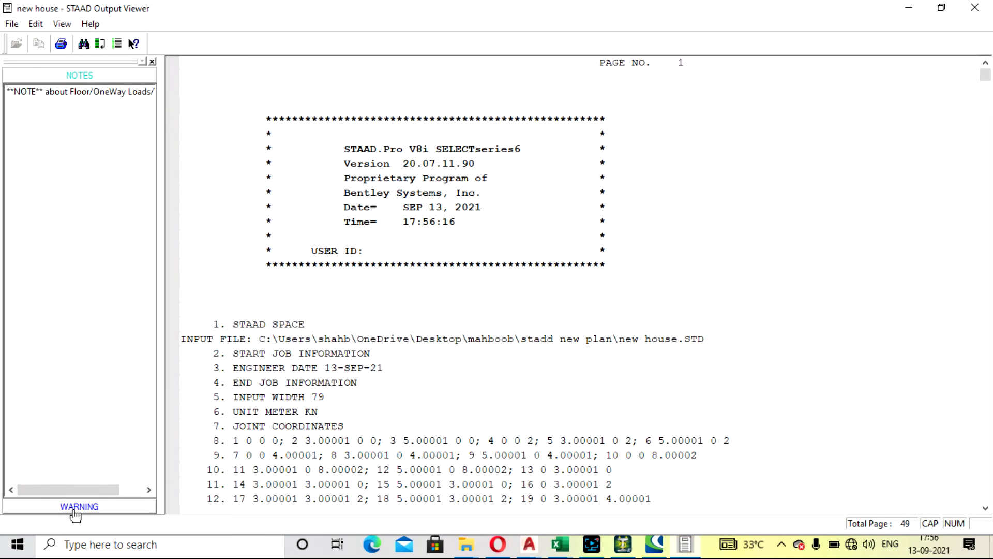
# Review the note and the VB PER 1893 base shears of 96.92 kN X and 112.77 kN Z.
pyautogui.click(79, 506)
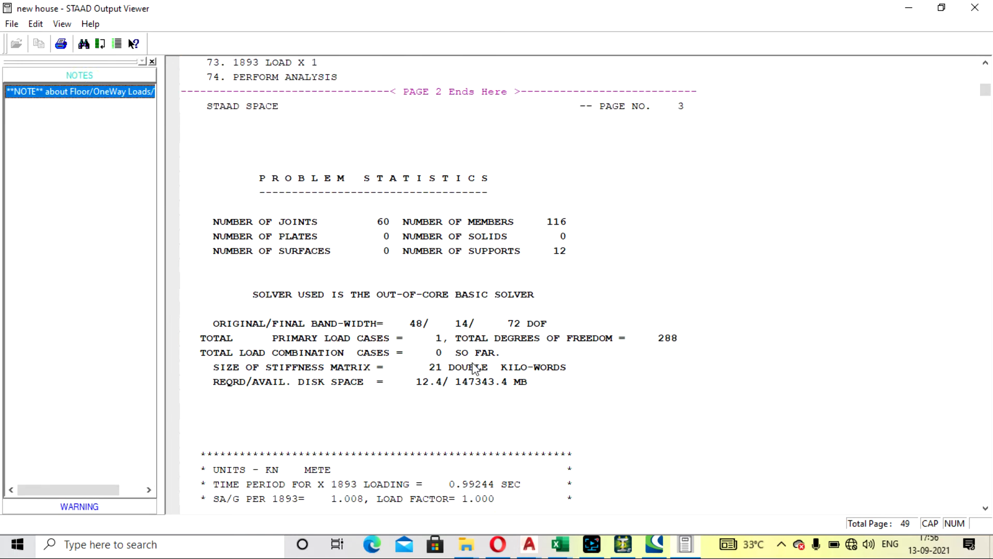
pyautogui.scroll(-3)
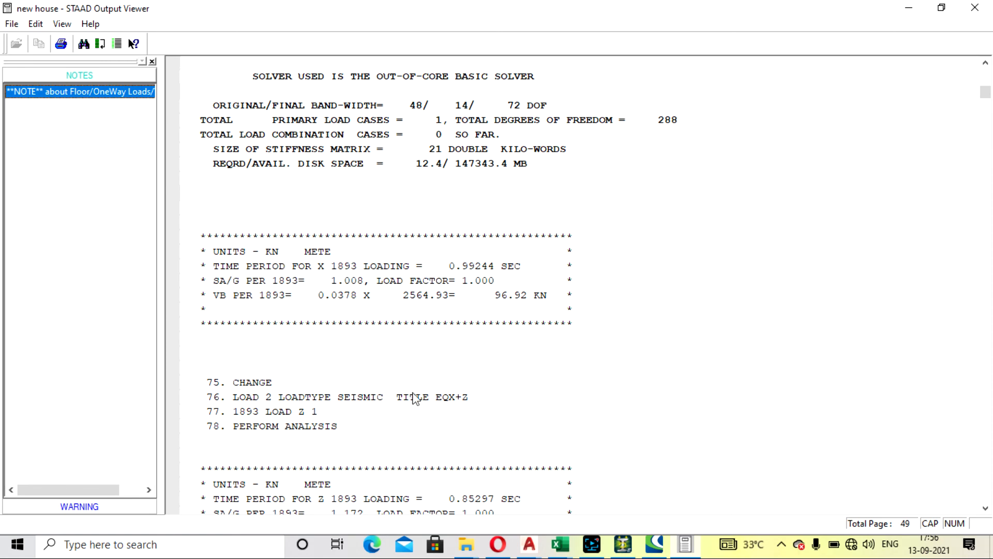
pyautogui.moveTo(390, 281)
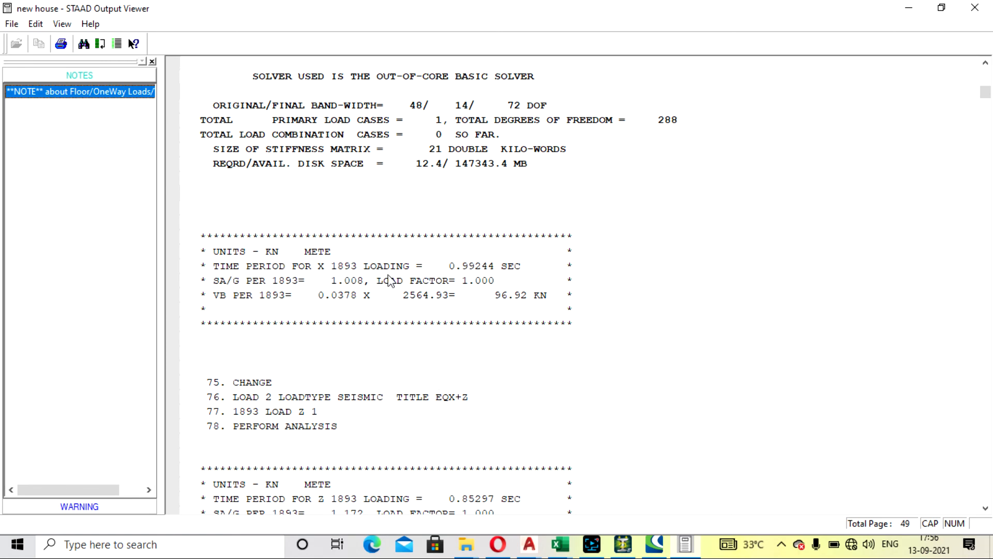
pyautogui.scroll(-3)
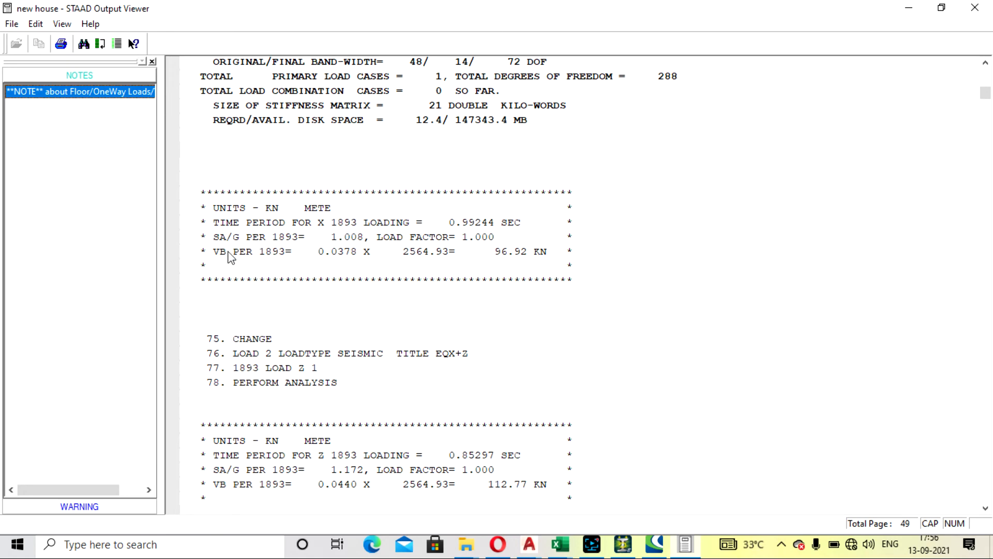
pyautogui.moveTo(264, 276)
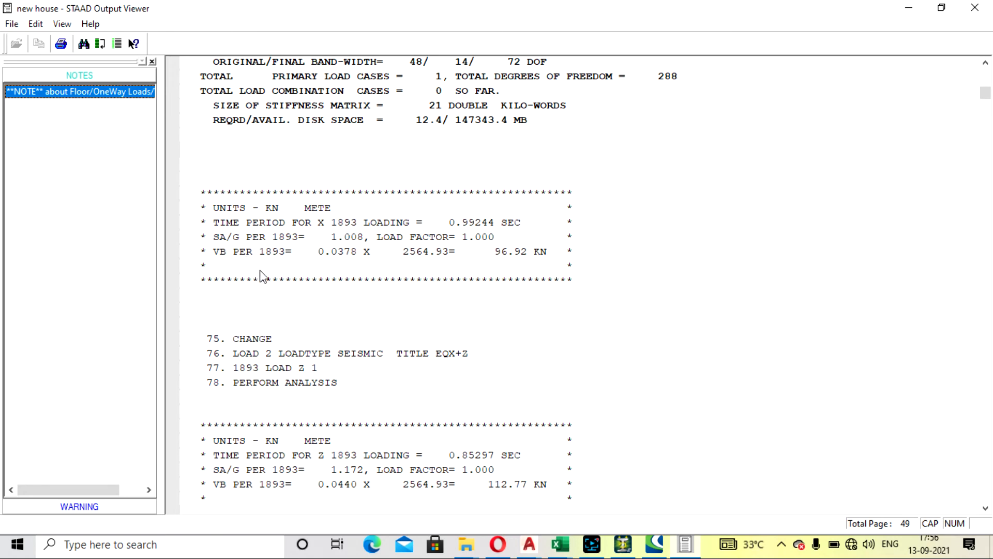
pyautogui.moveTo(255, 270)
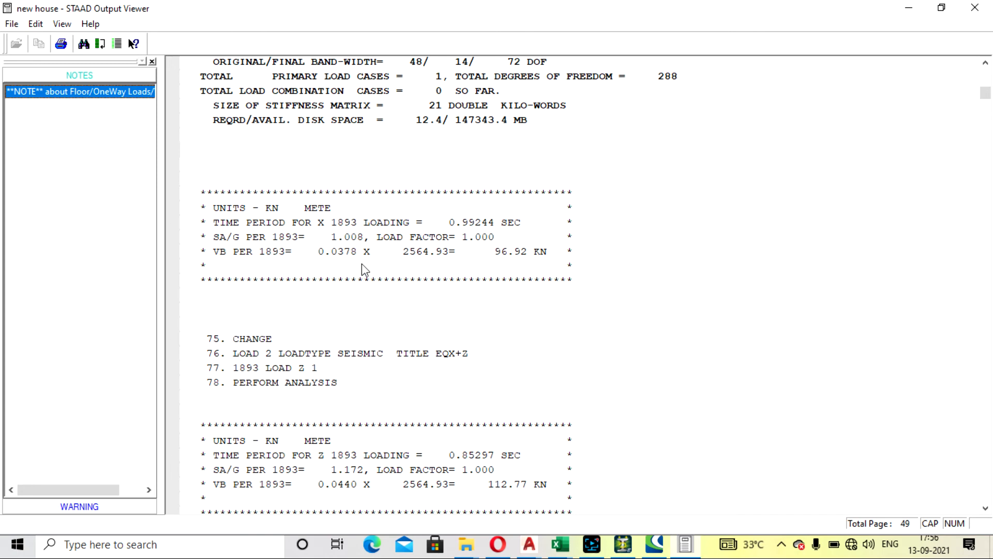
pyautogui.moveTo(467, 270)
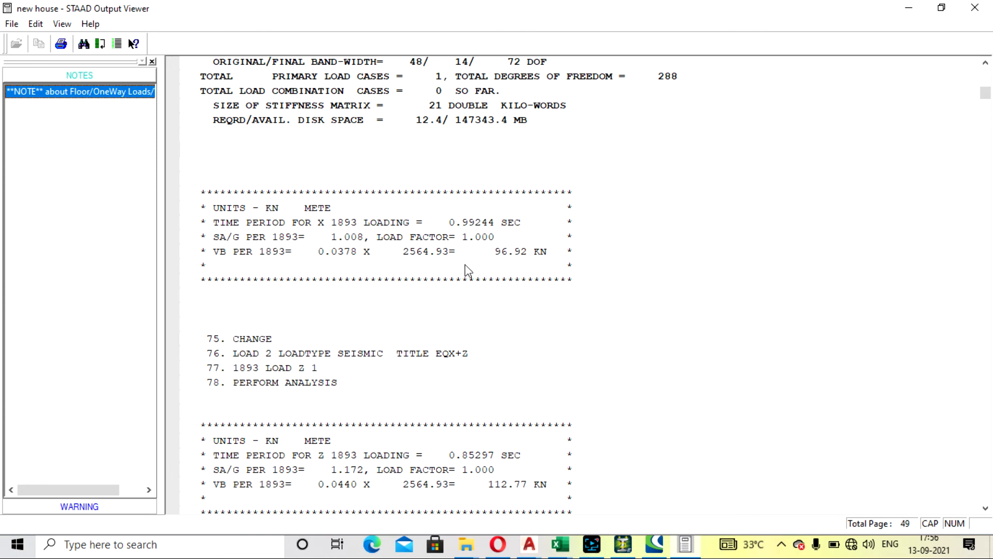
pyautogui.moveTo(535, 277)
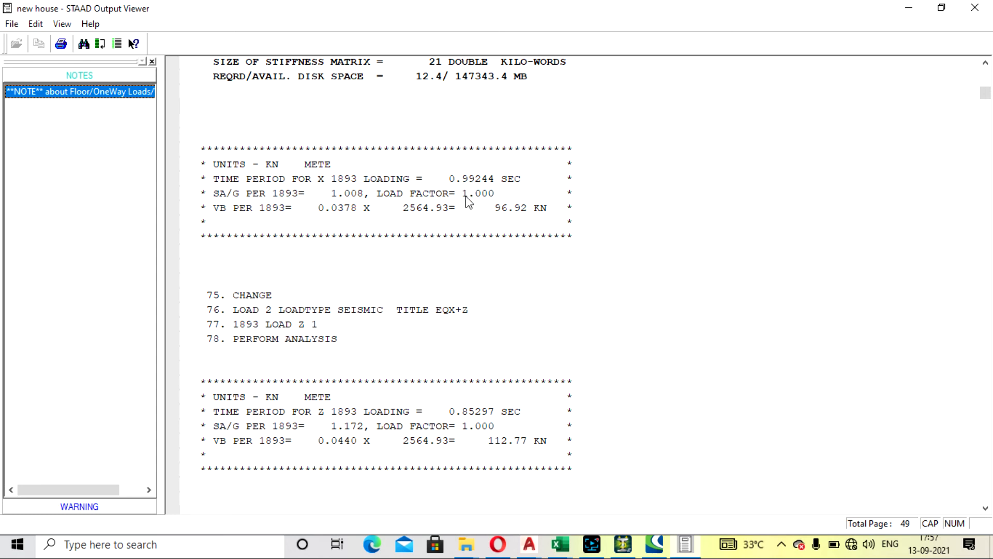
pyautogui.moveTo(468, 227)
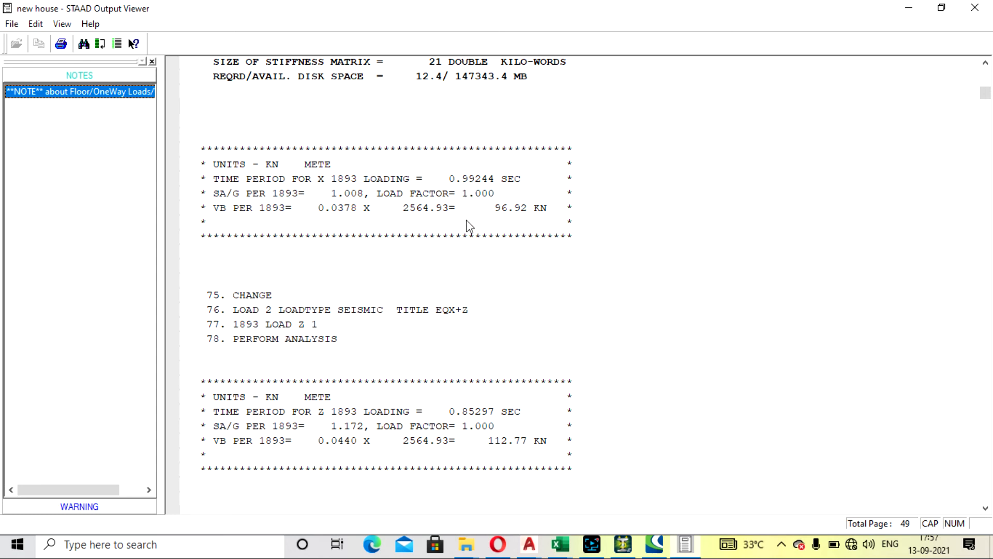
pyautogui.click(592, 543)
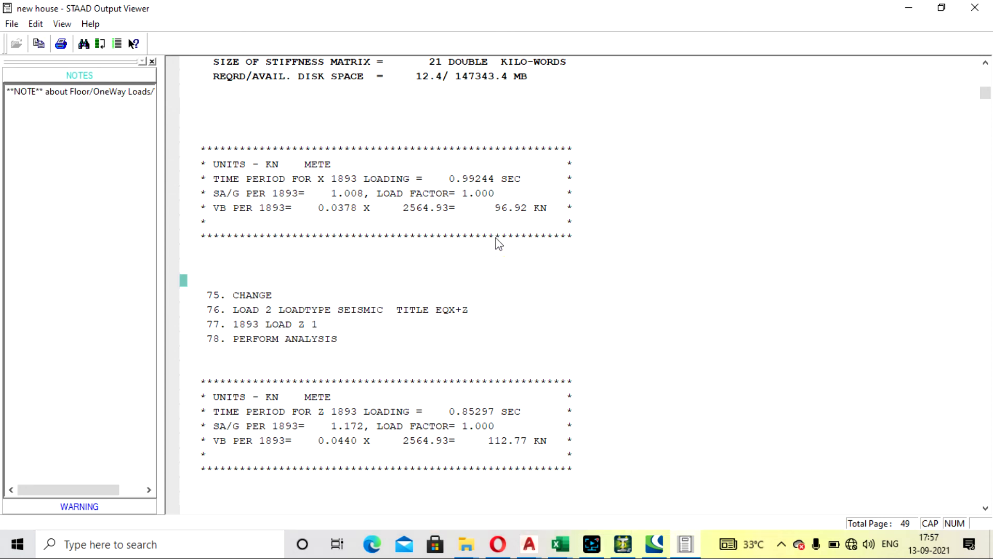
pyautogui.moveTo(486, 180)
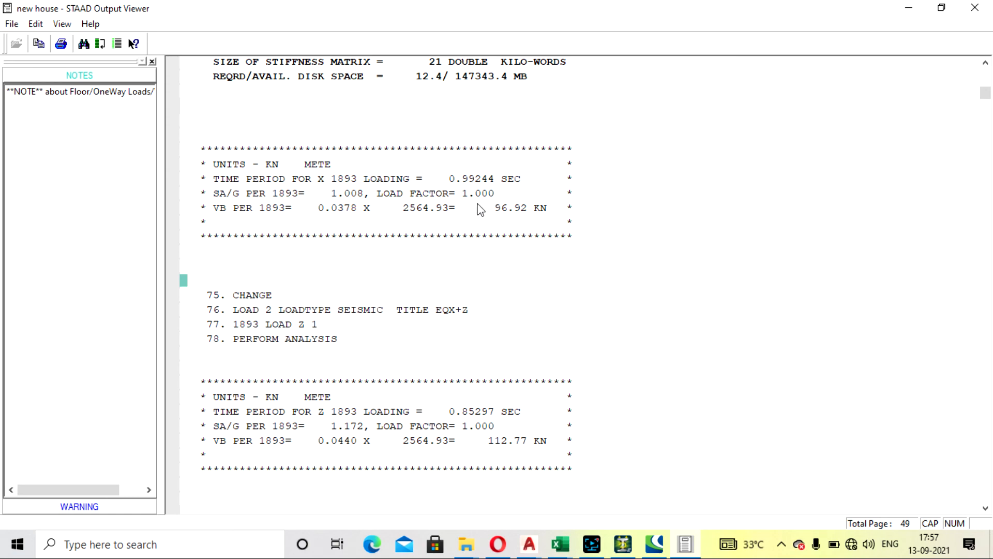
pyautogui.moveTo(496, 213)
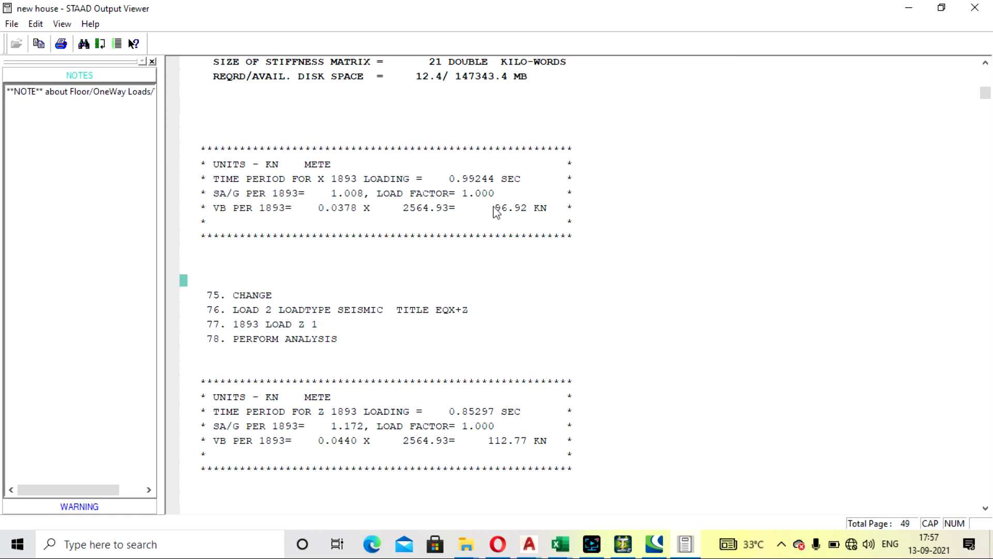
pyautogui.moveTo(510, 241)
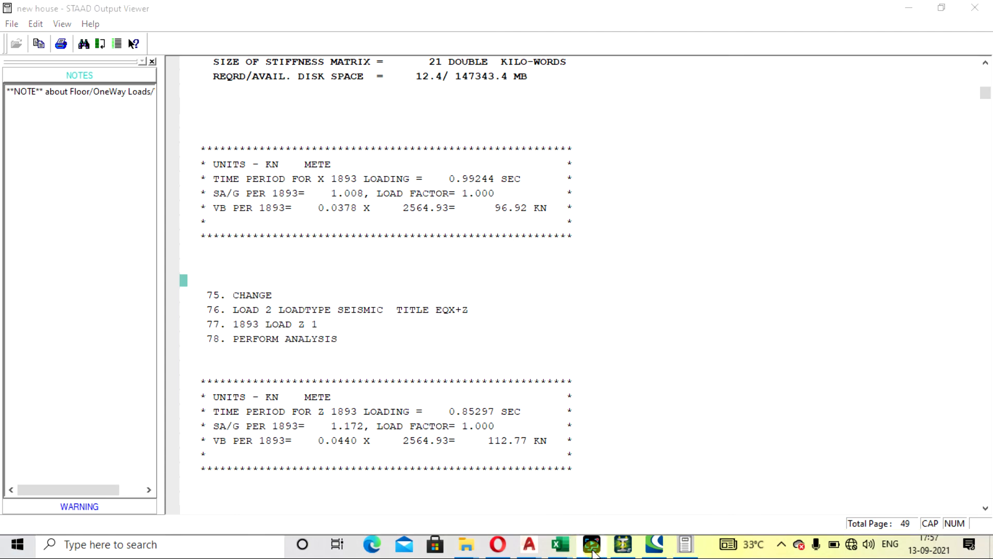
pyautogui.moveTo(475, 202)
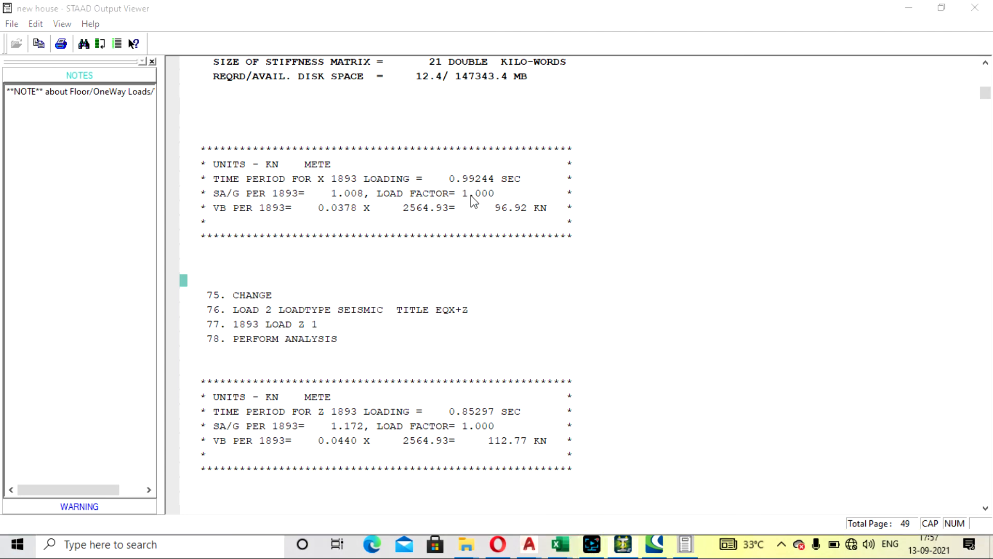
pyautogui.moveTo(477, 245)
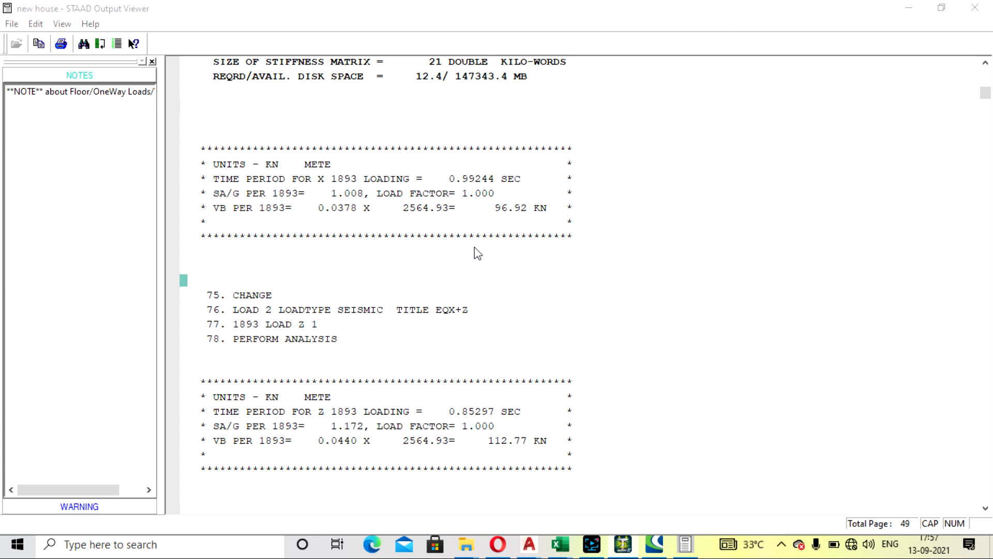
pyautogui.moveTo(368, 182)
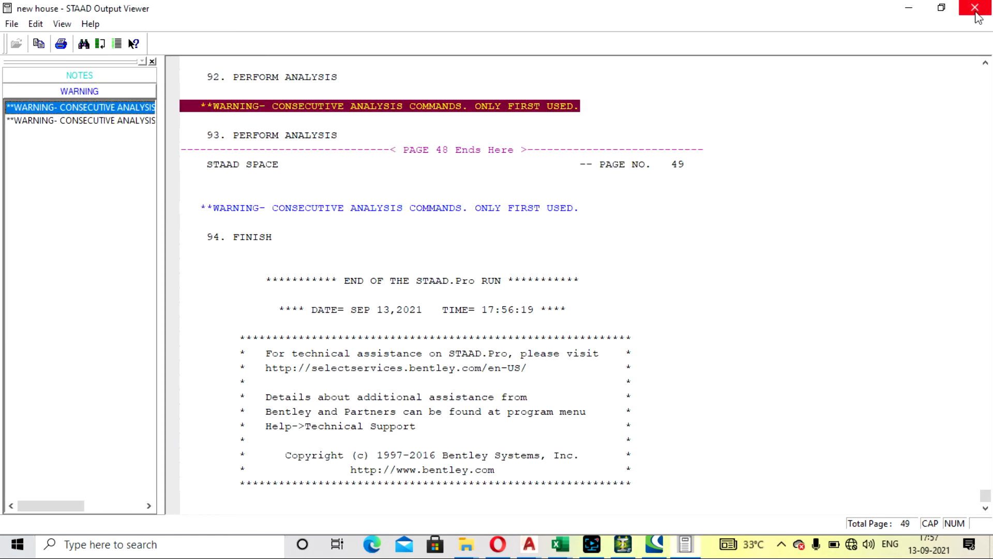
# Close the Output Viewer and return to the new house model.
pyautogui.click(976, 8)
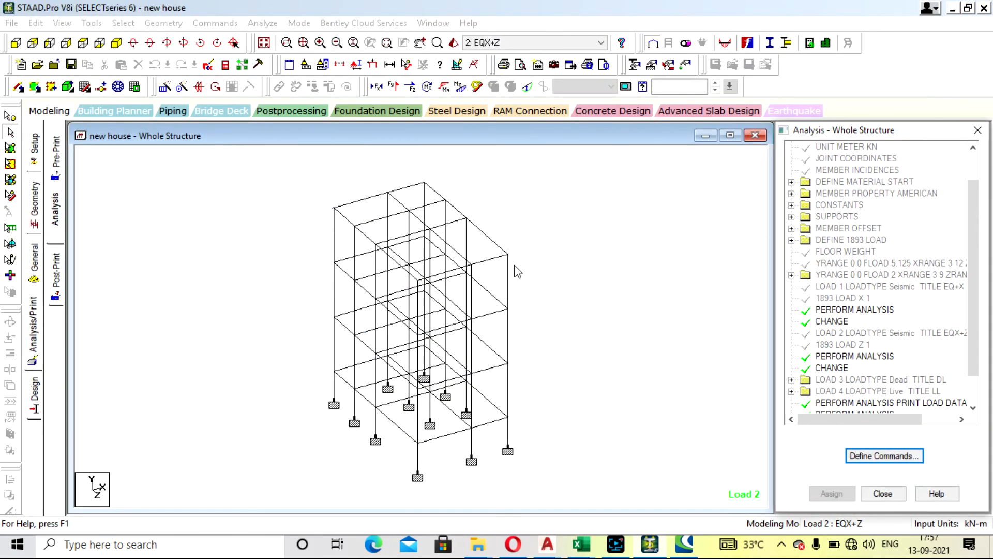
pyautogui.click(614, 543)
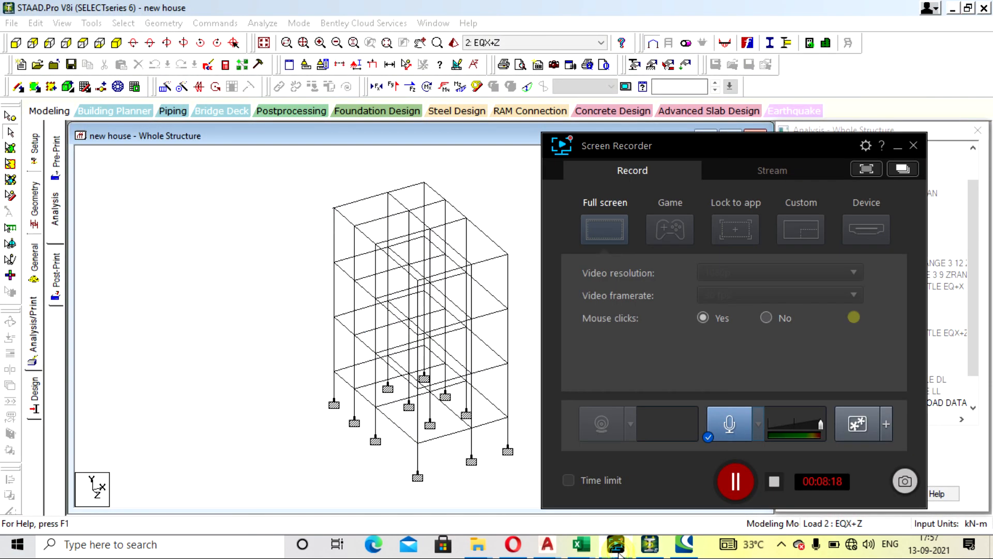